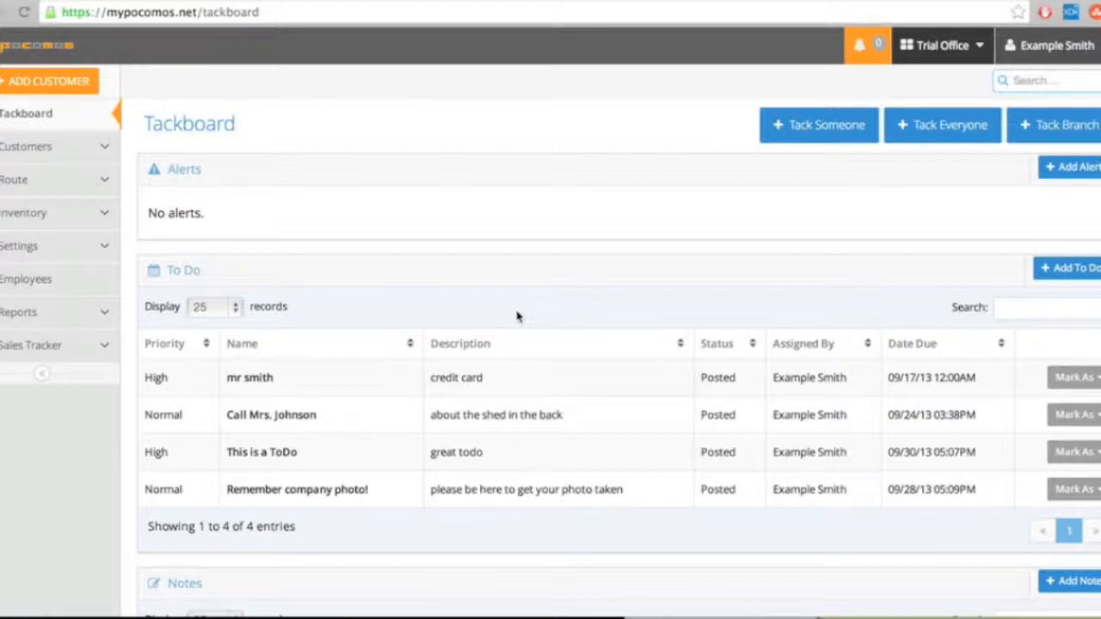
mouse_move(139, 103)
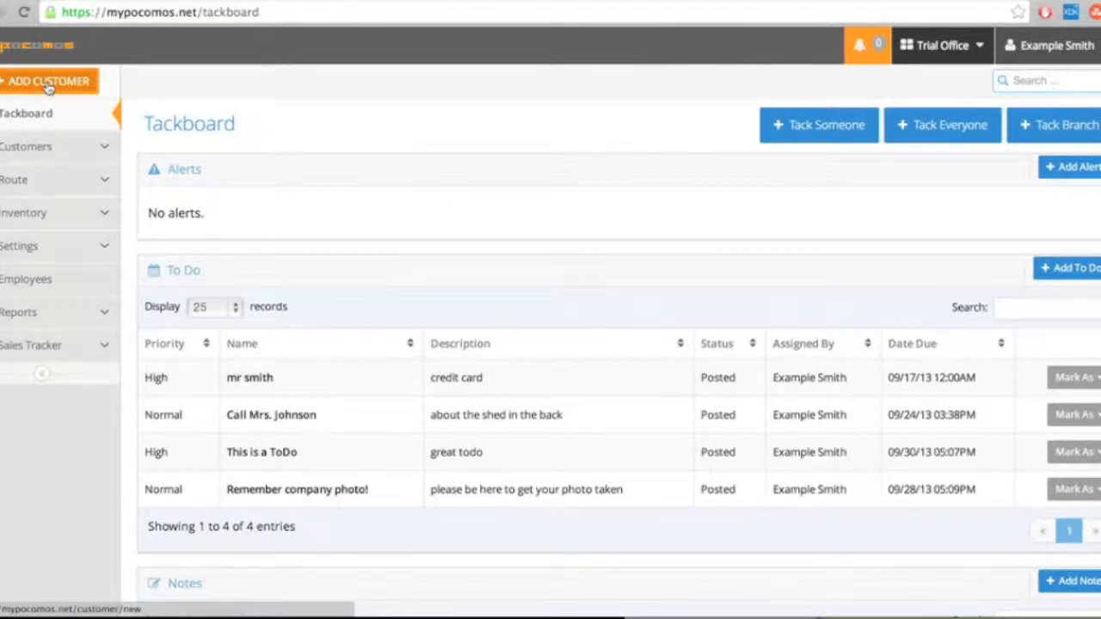
Start adding a new customer from the Tackboard sidebar.
left_click(48, 81)
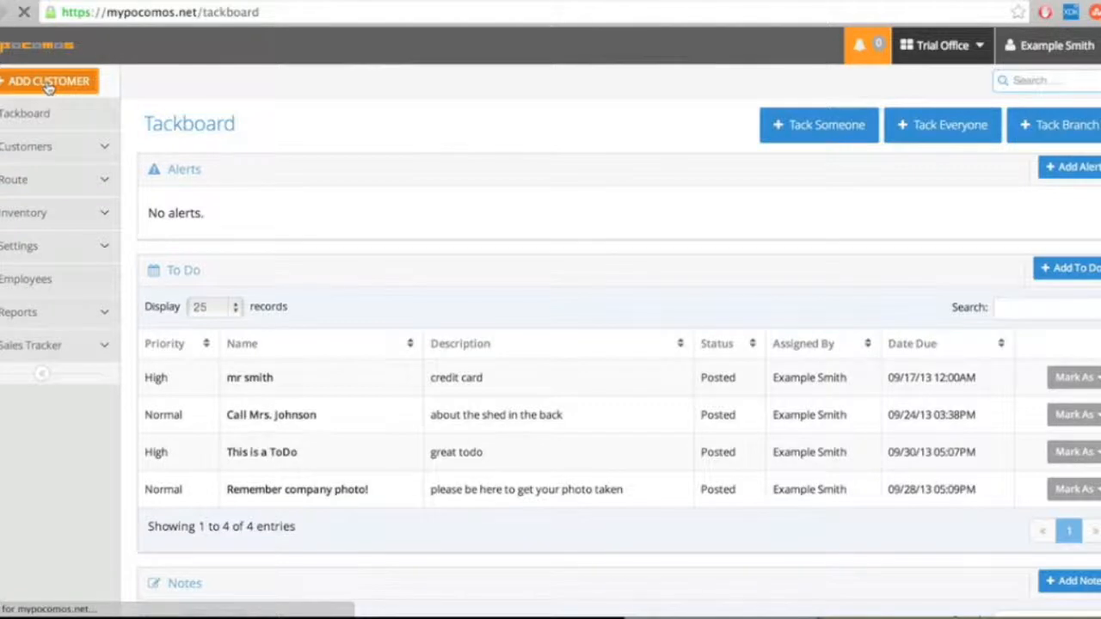
Enter customer Fake Name, company ABC Company Inc, and street 123 fake st.
left_click(48, 81)
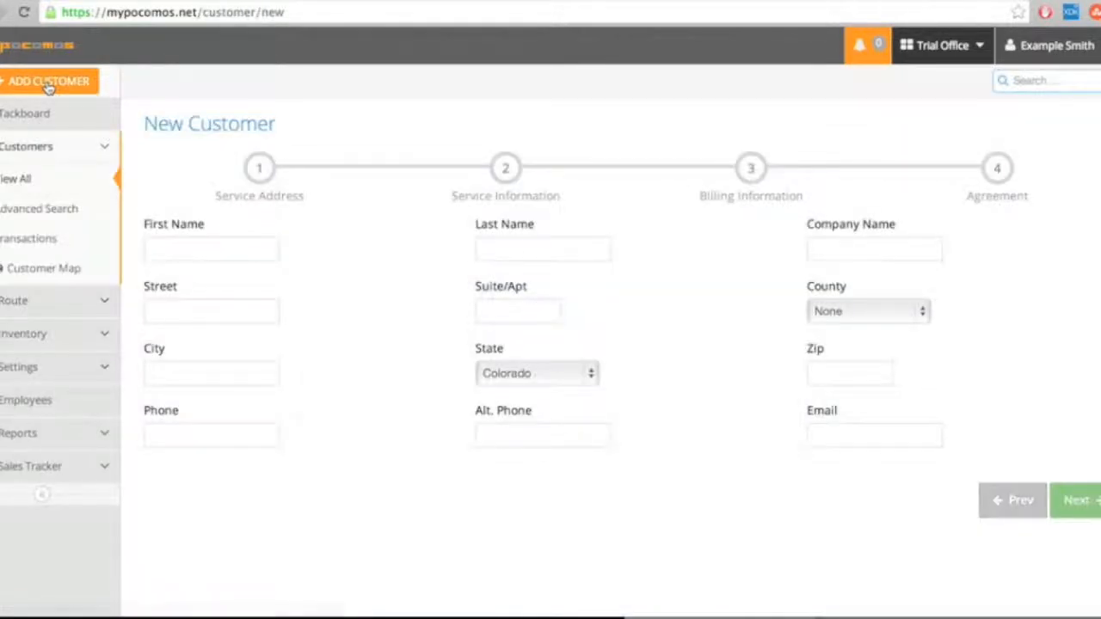
mouse_move(318, 239)
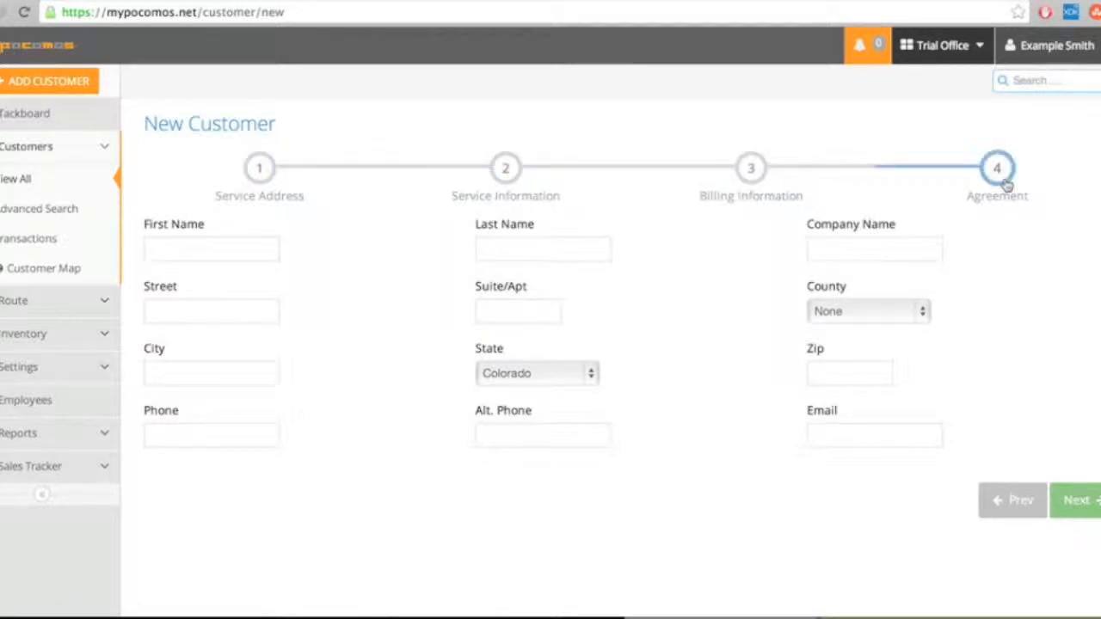
left_click(210, 248)
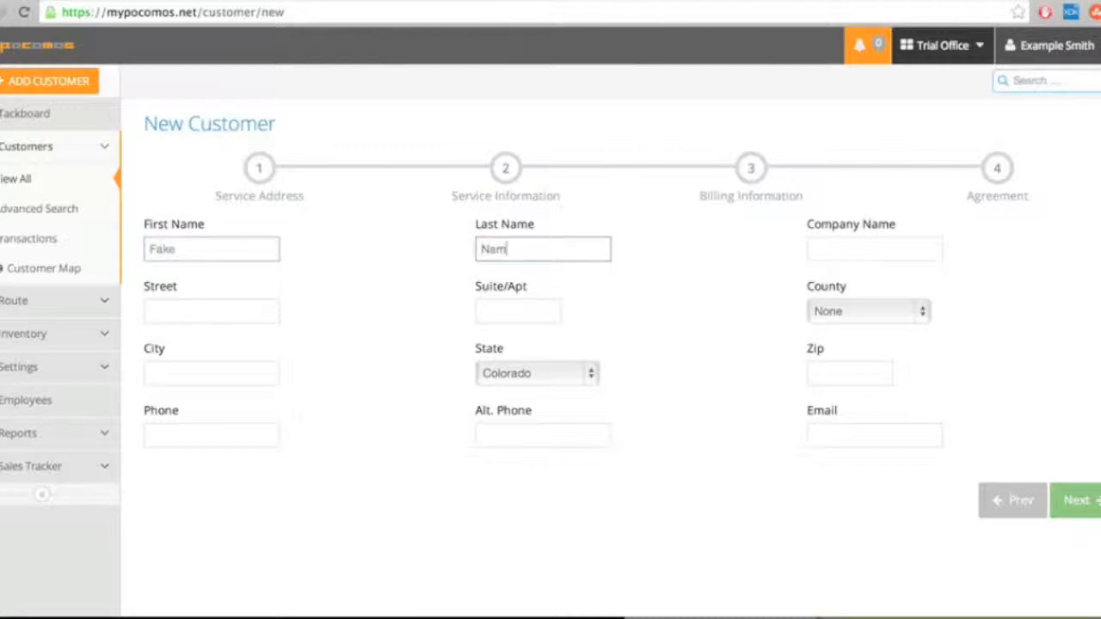
type("ABC")
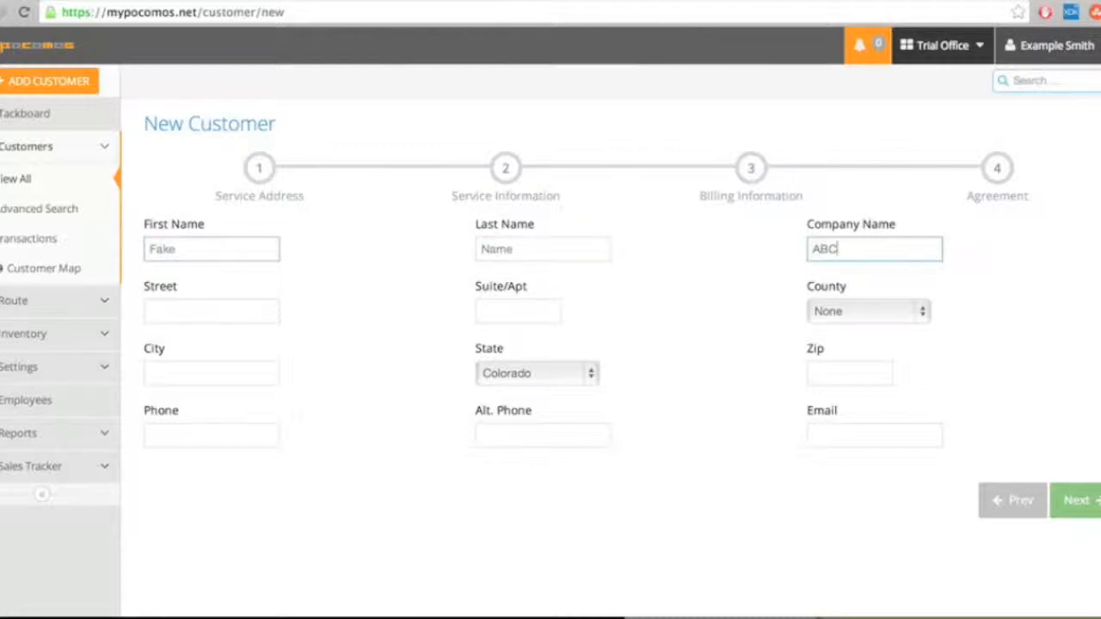
type("Company In")
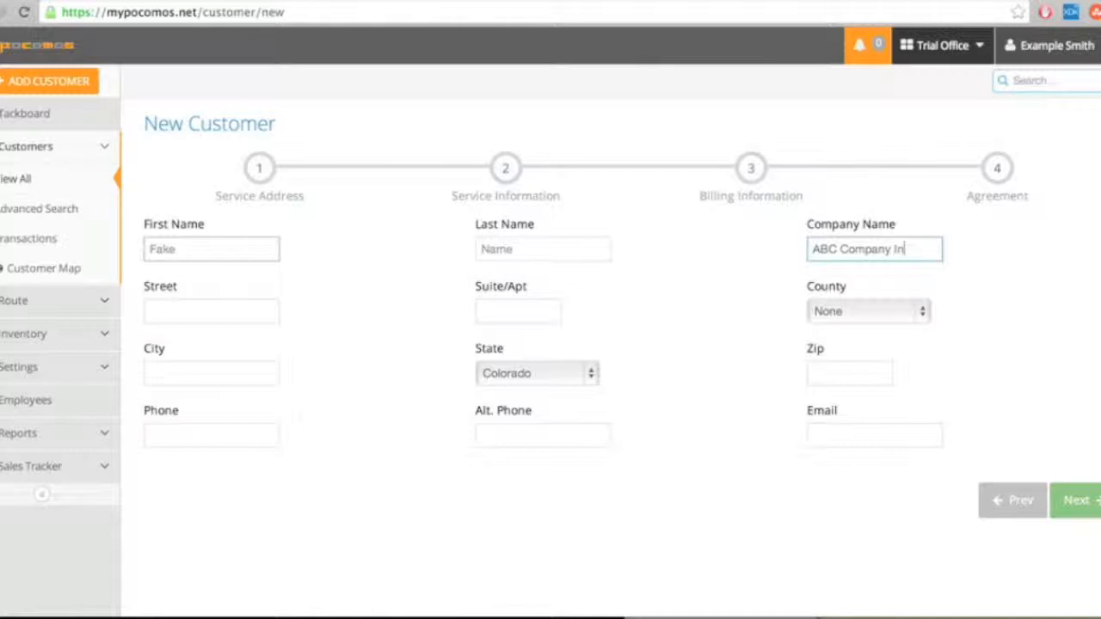
type("123 fa")
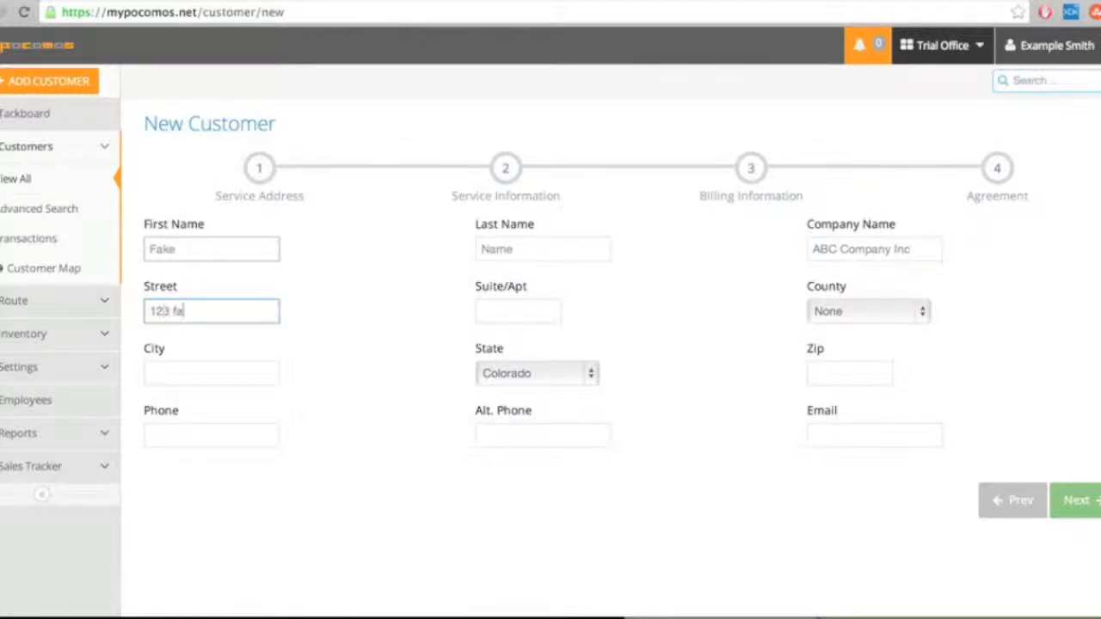
Enter city Fake town, state Utah, zip 12345 and the phone number, then move to Email.
left_click(518, 310)
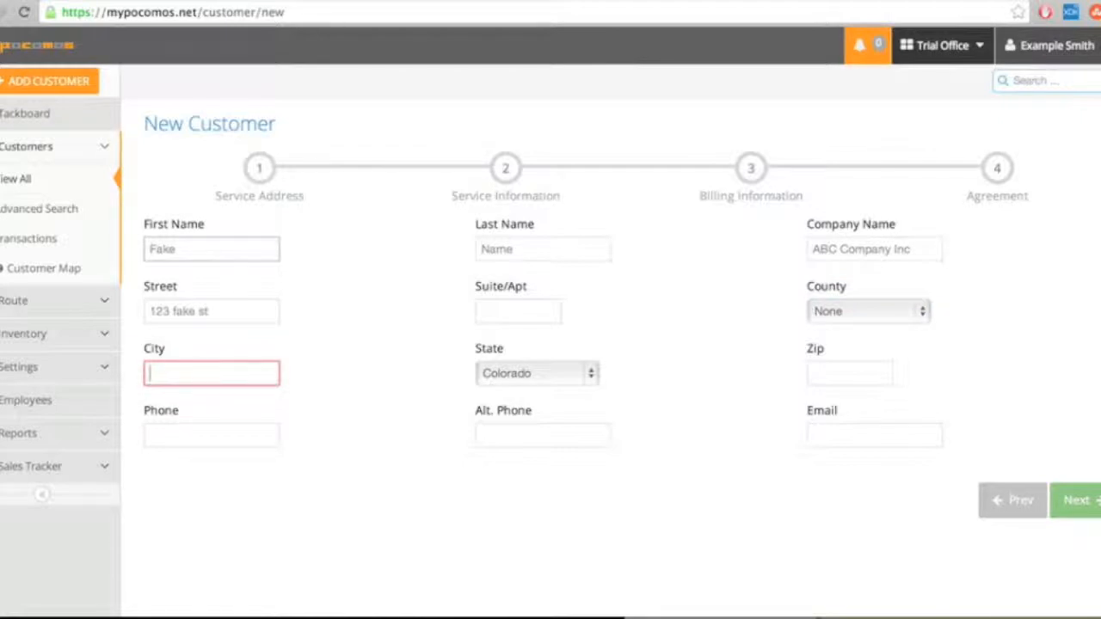
type("Fake town")
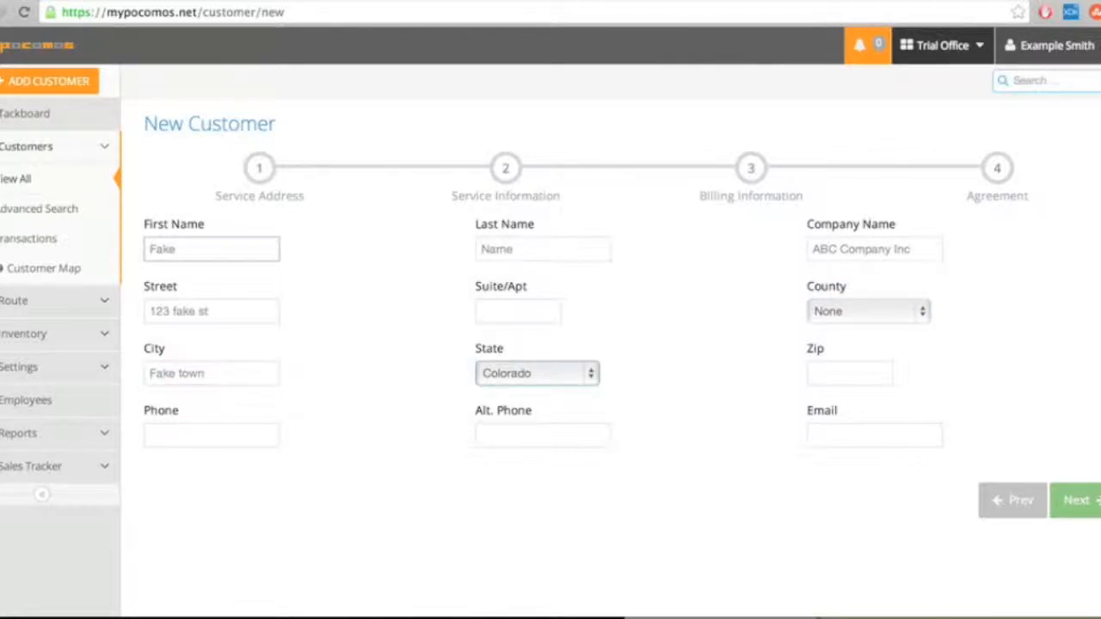
left_click(537, 372)
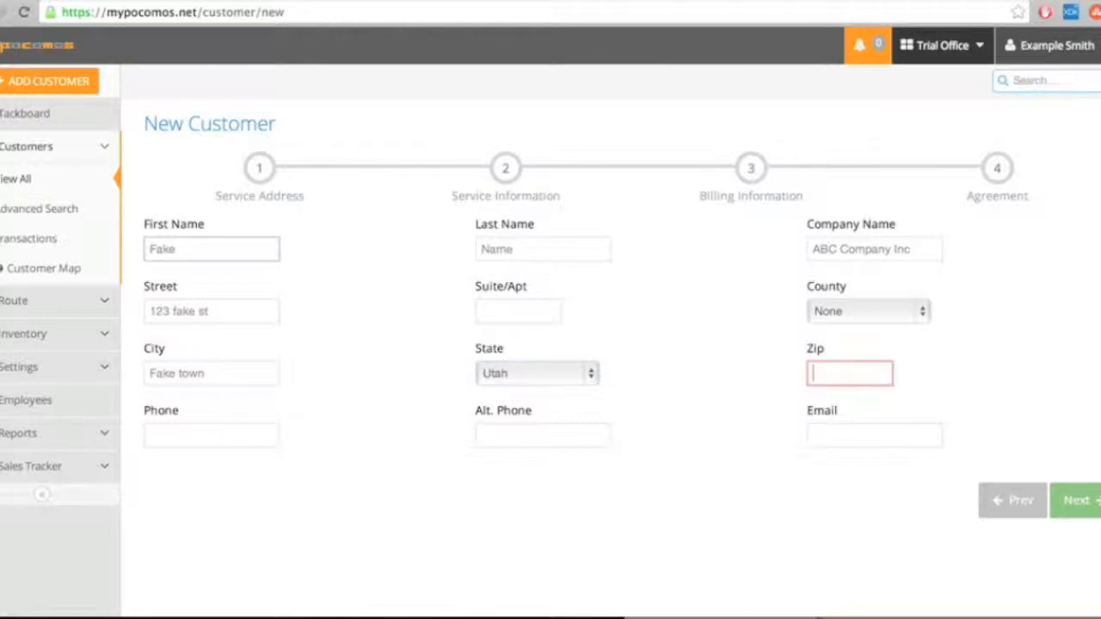
type("12345")
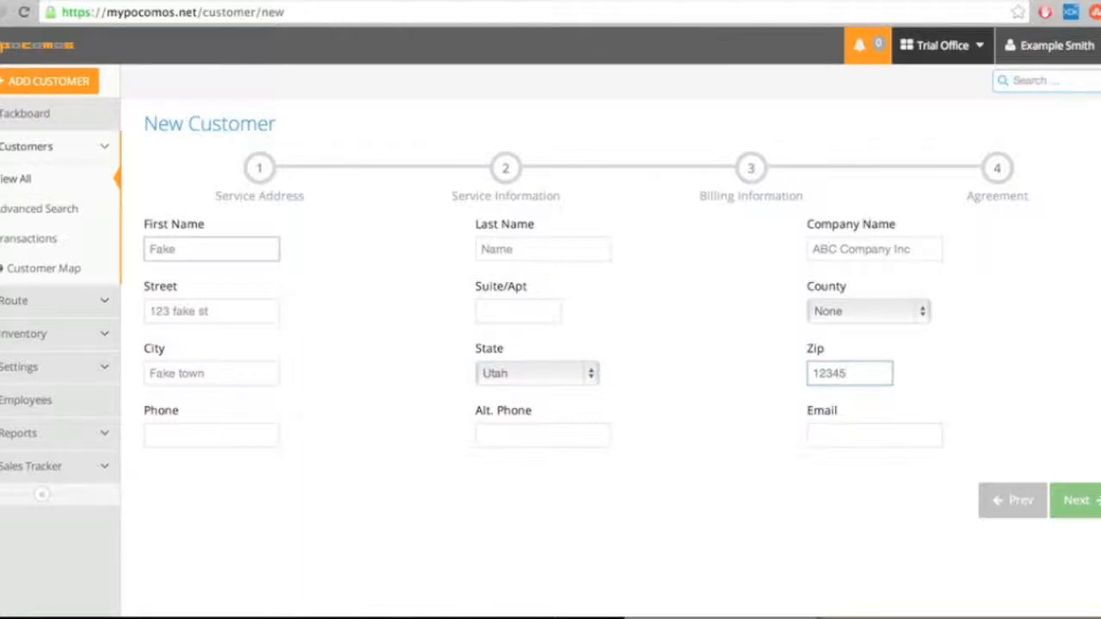
type("123123")
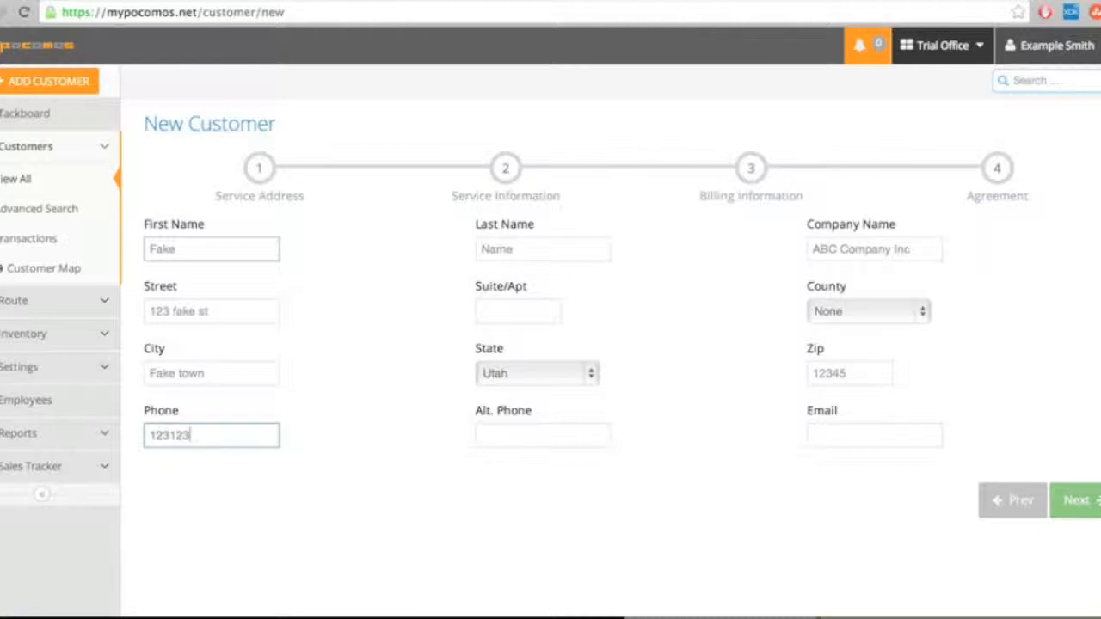
left_click(874, 434)
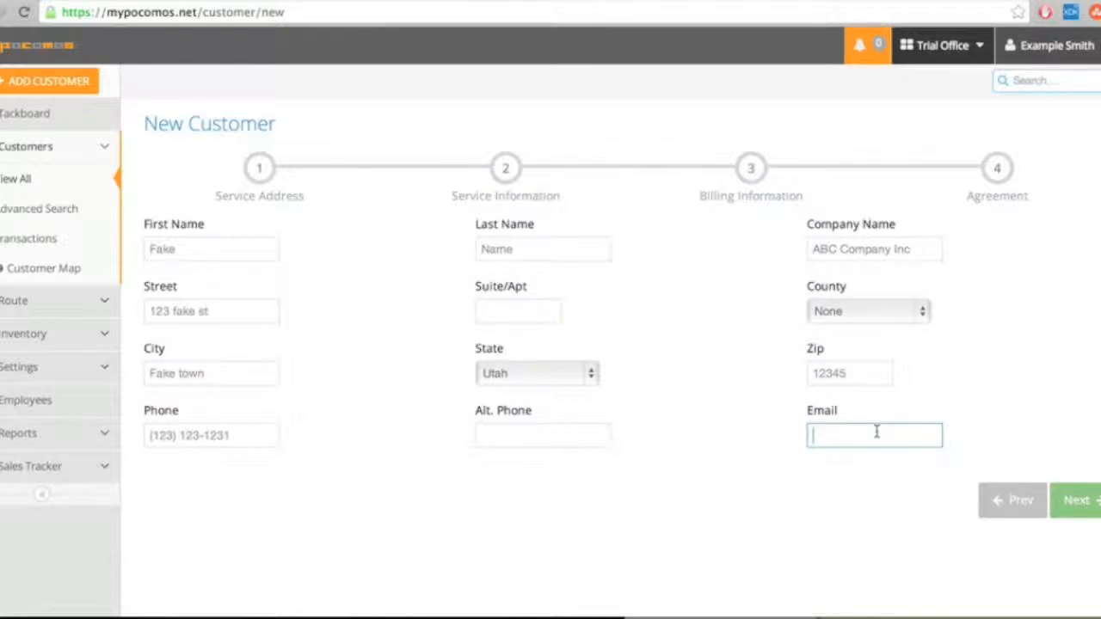
left_click(1076, 499)
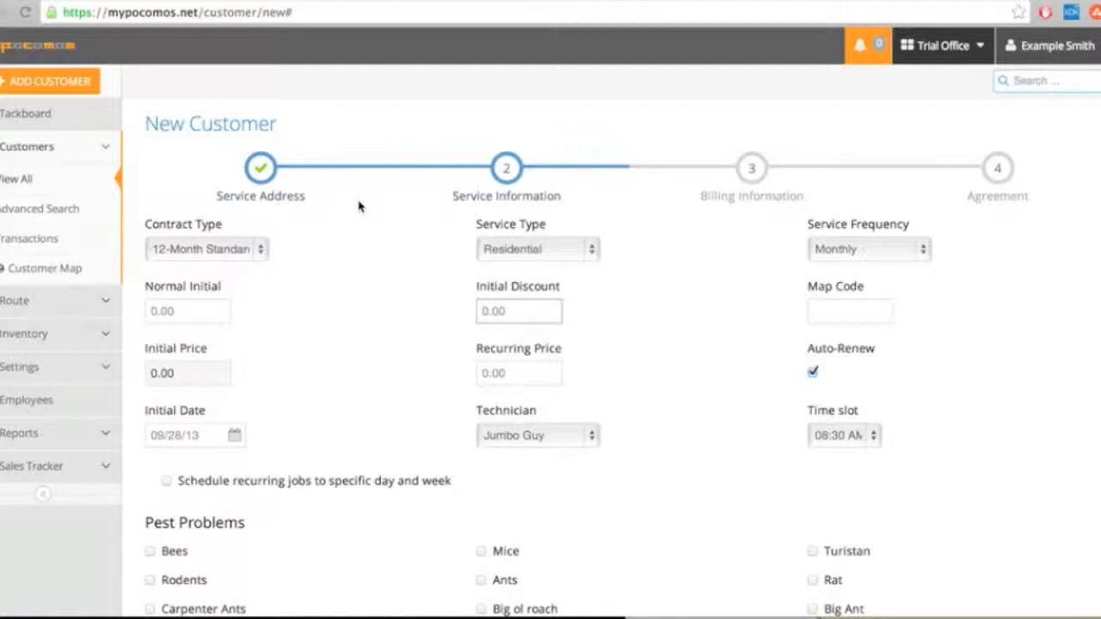
Keep 12-Month Standard contract and residential service, and set frequency to Quarterly.
scroll("down", 3)
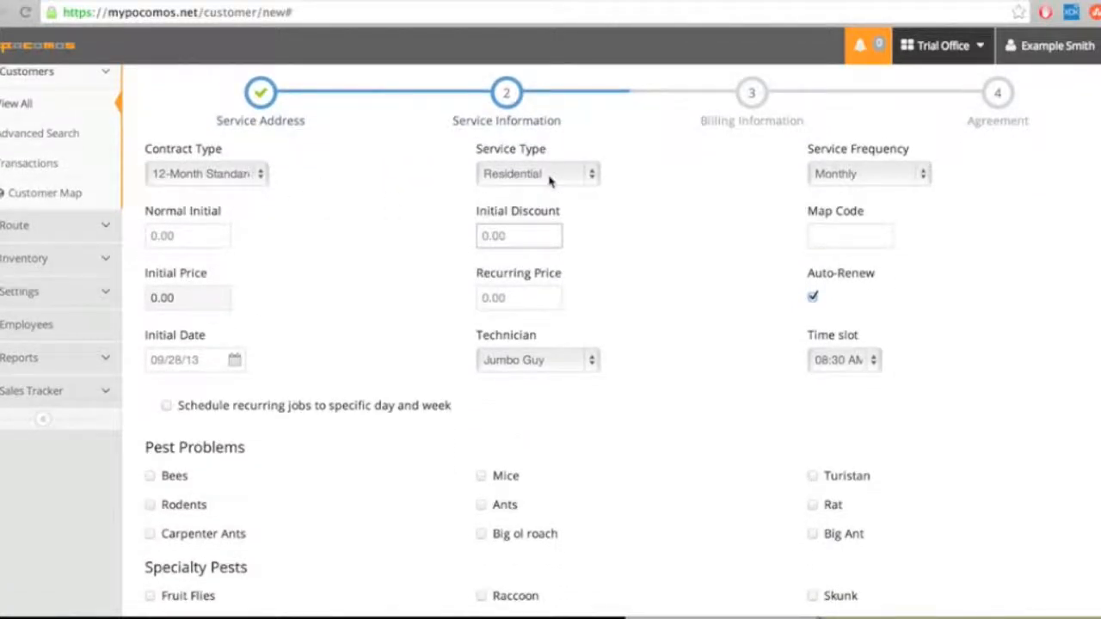
mouse_move(864, 191)
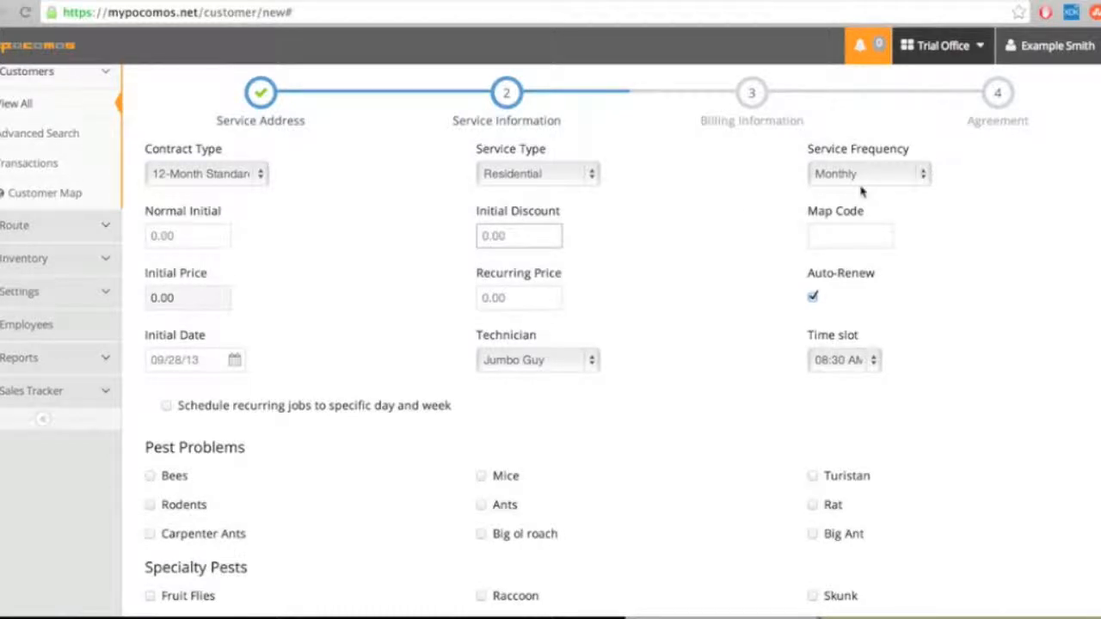
mouse_move(516, 172)
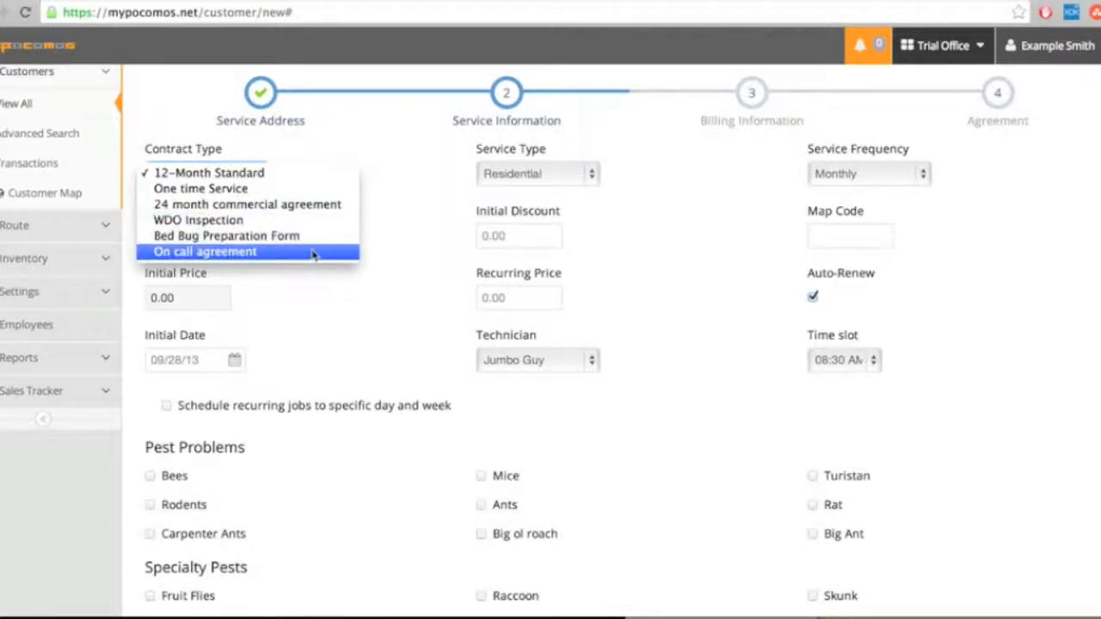
left_click(200, 187)
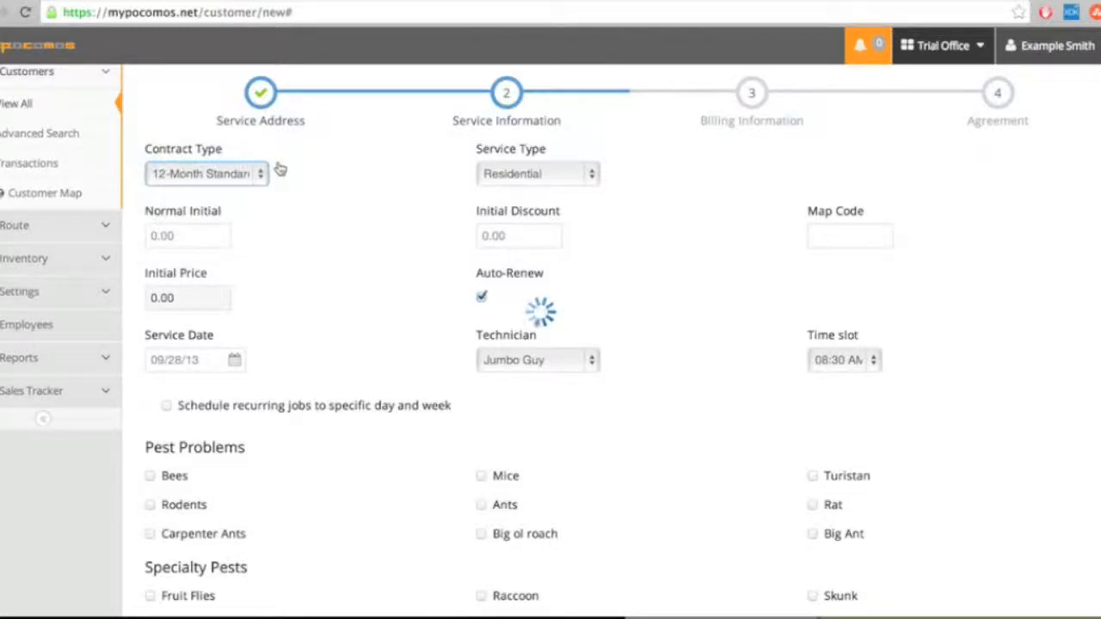
left_click(537, 172)
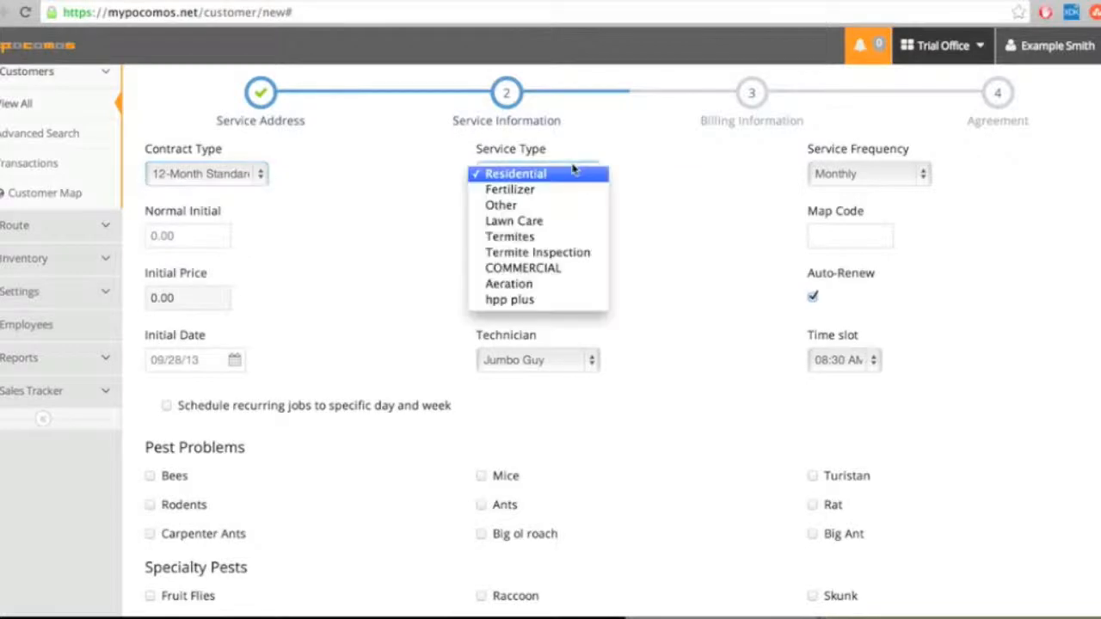
mouse_move(523, 269)
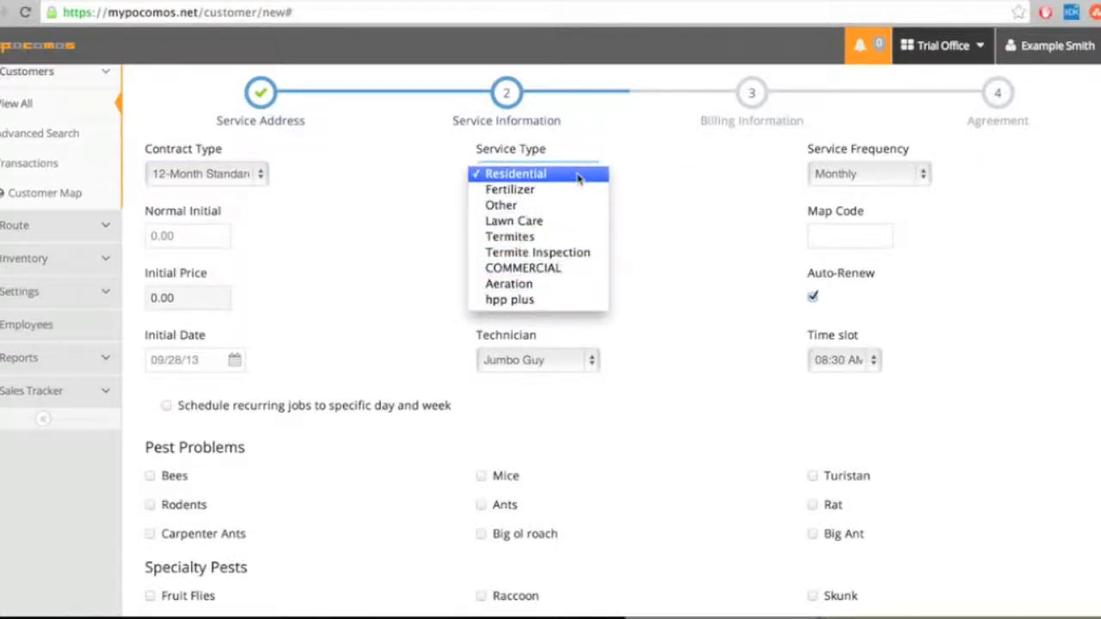
left_click(869, 174)
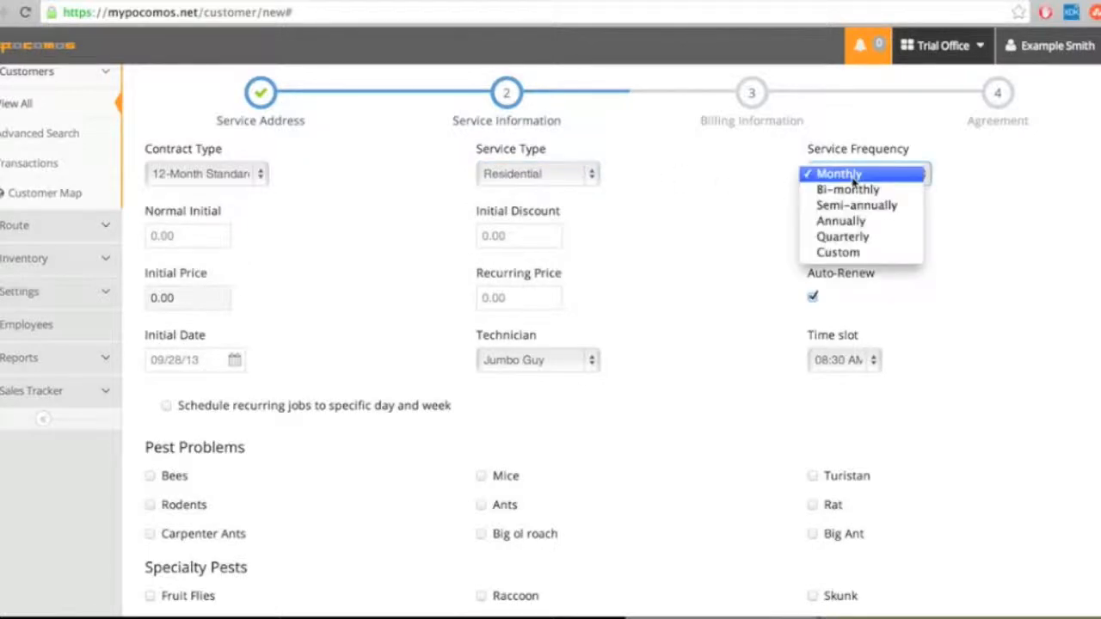
left_click(843, 237)
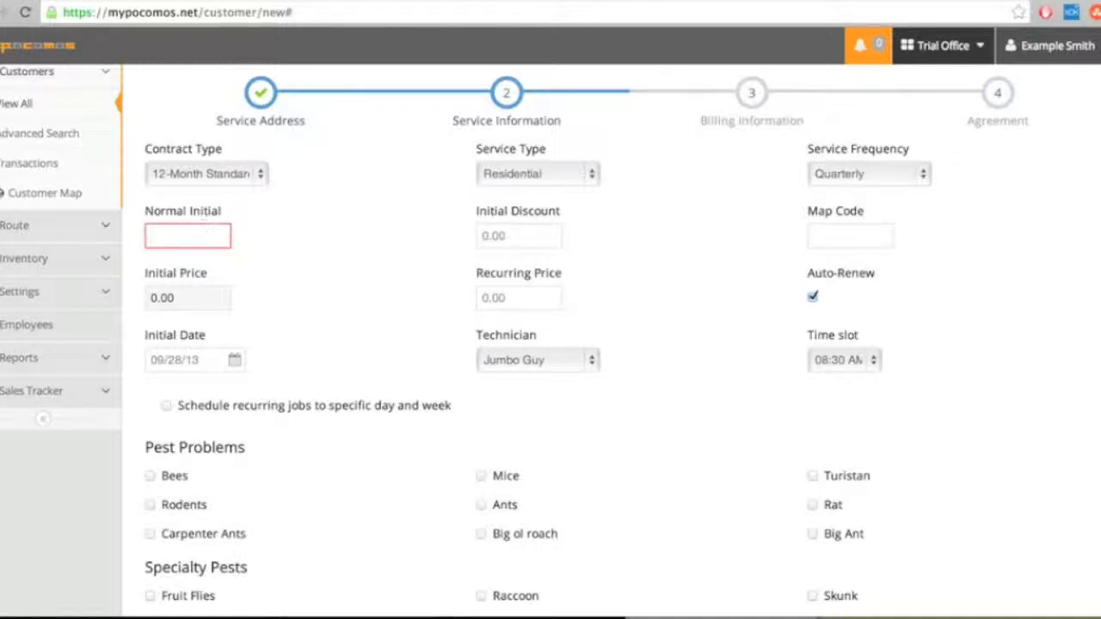
Price the service at 60.00 initial, 10.00 discount and 90 recurring from 09/30/13.
type("60.00")
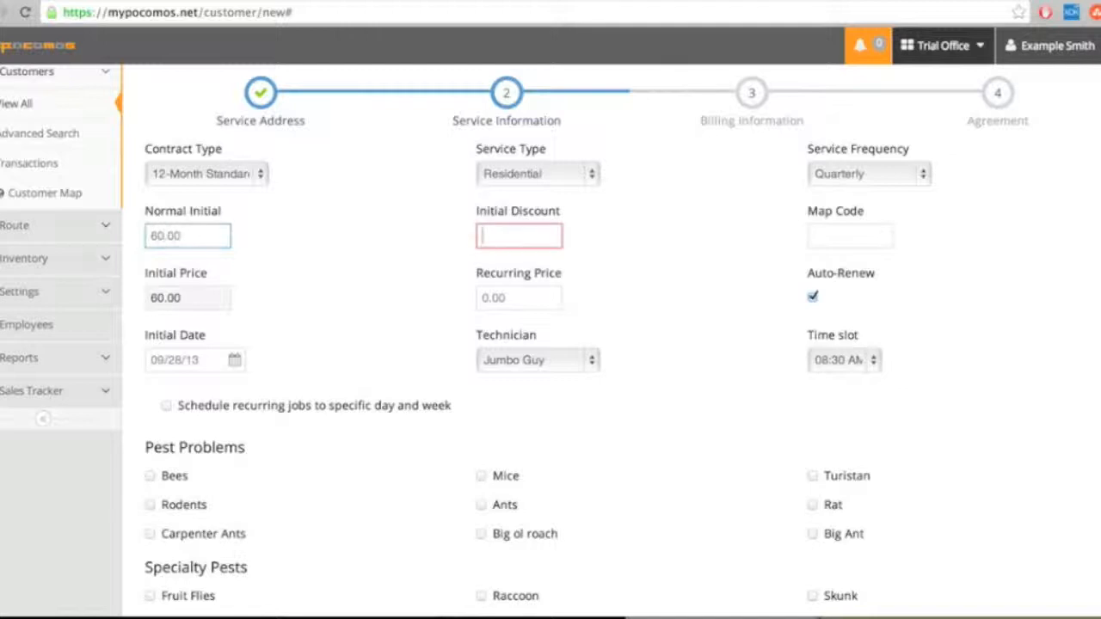
type("t")
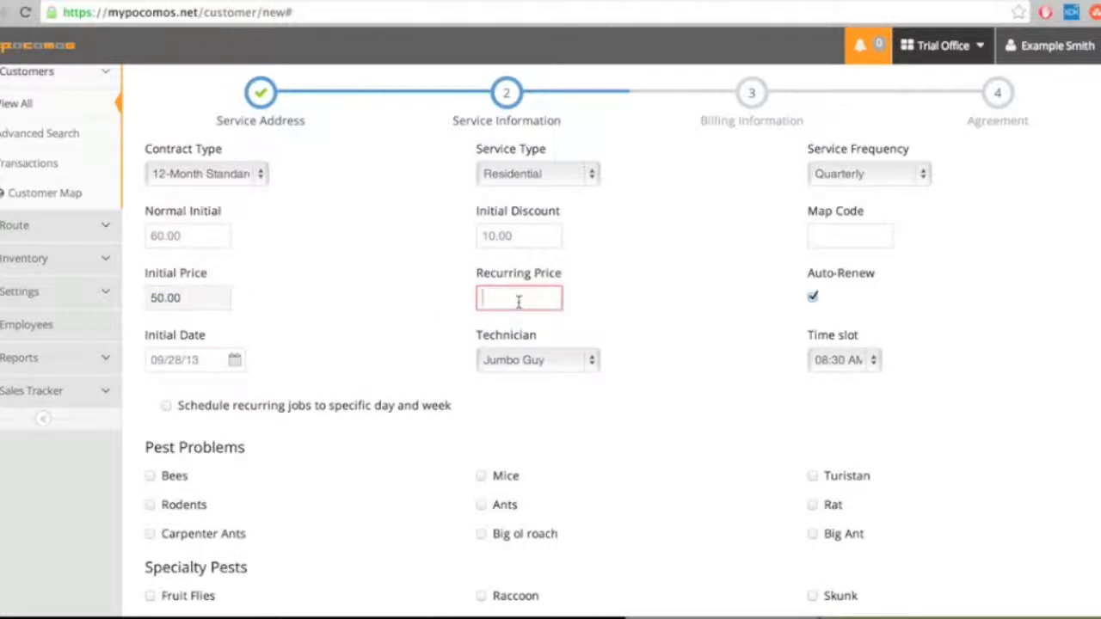
type("90.00")
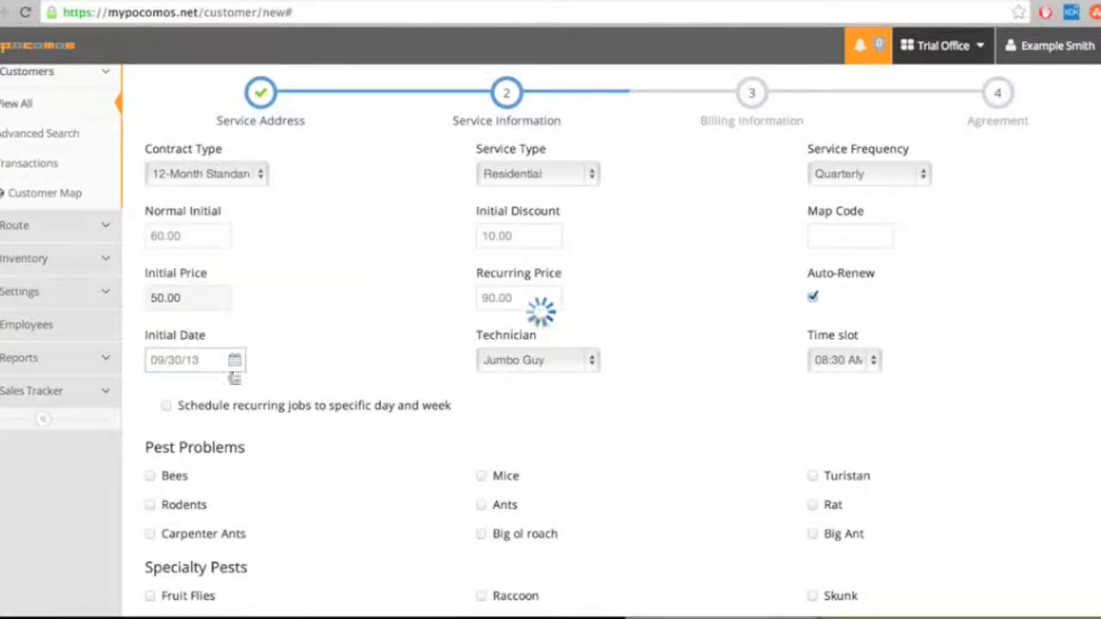
Assign technician Tech Guy with the 09:00 AM time slot.
left_click(537, 359)
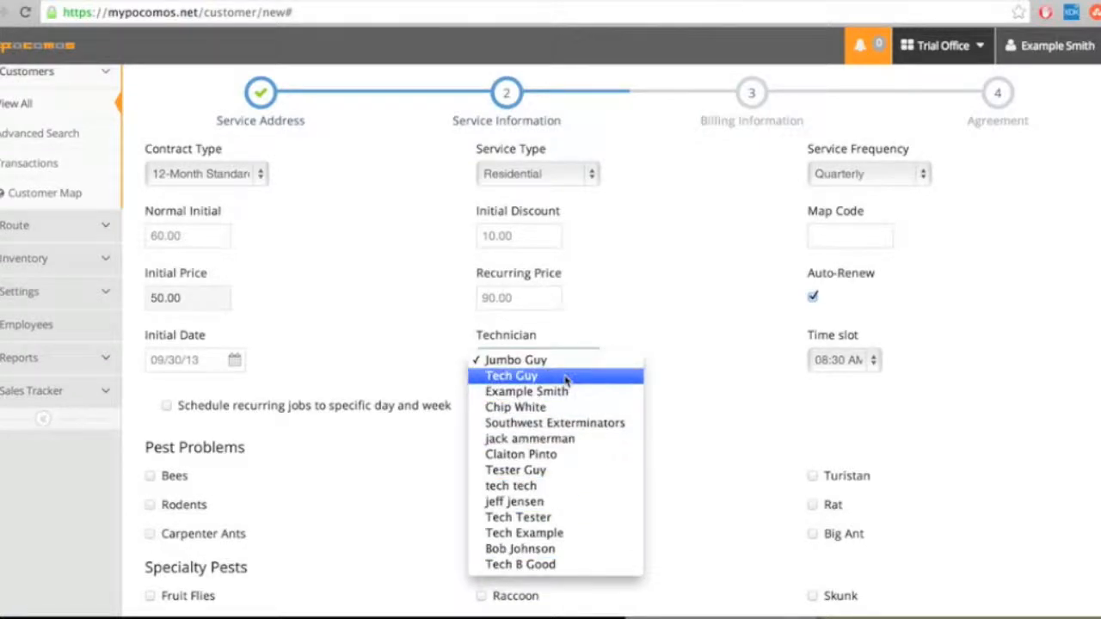
left_click(513, 375)
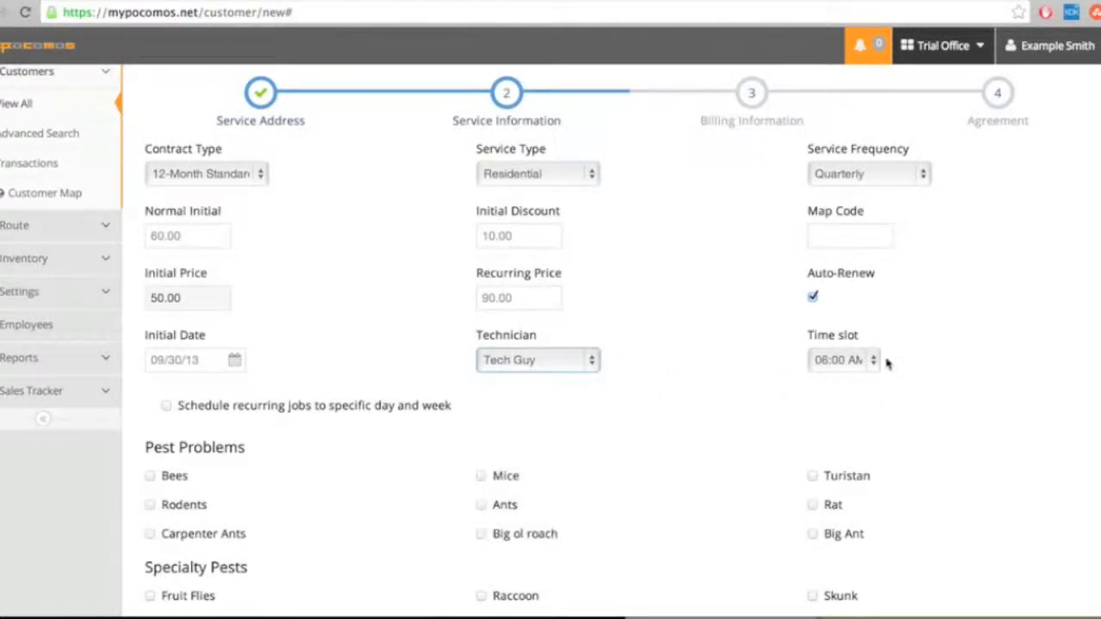
left_click(843, 359)
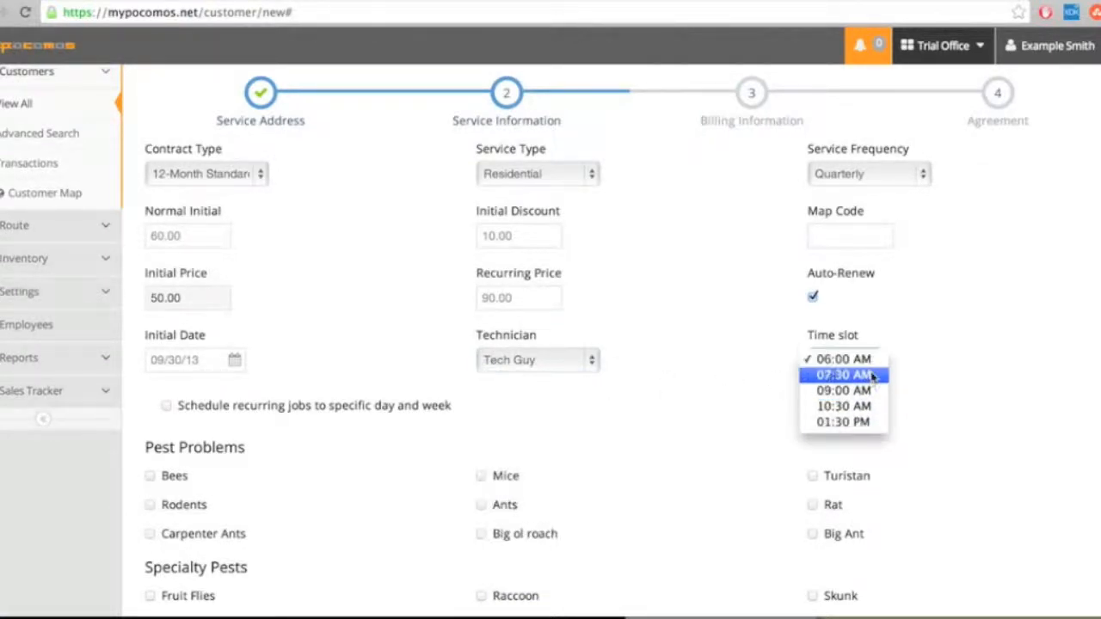
mouse_move(843, 421)
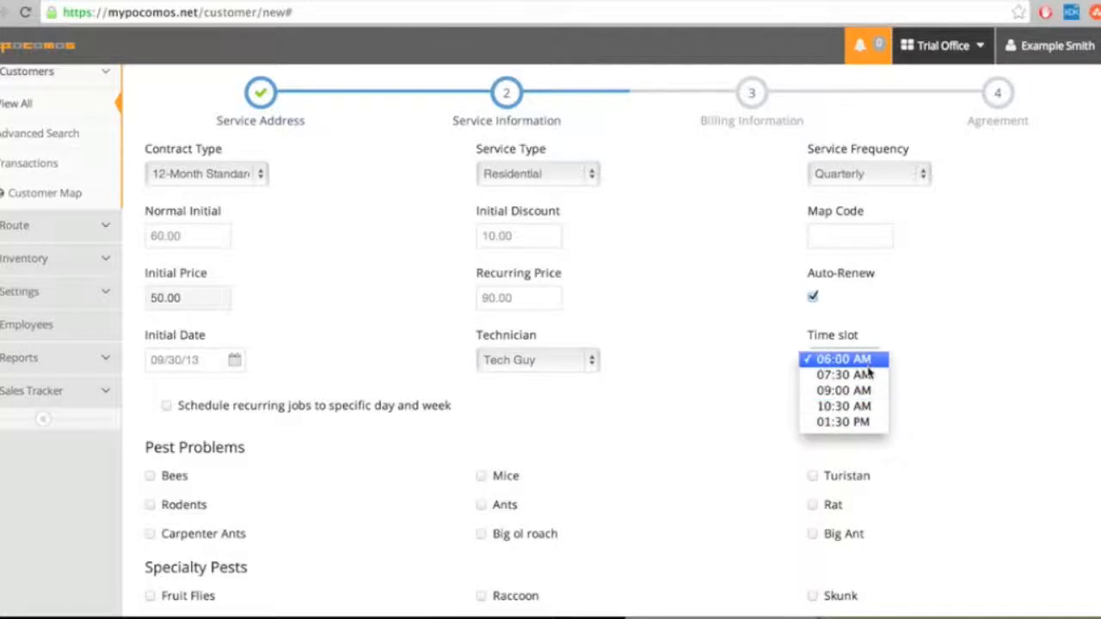
left_click(843, 389)
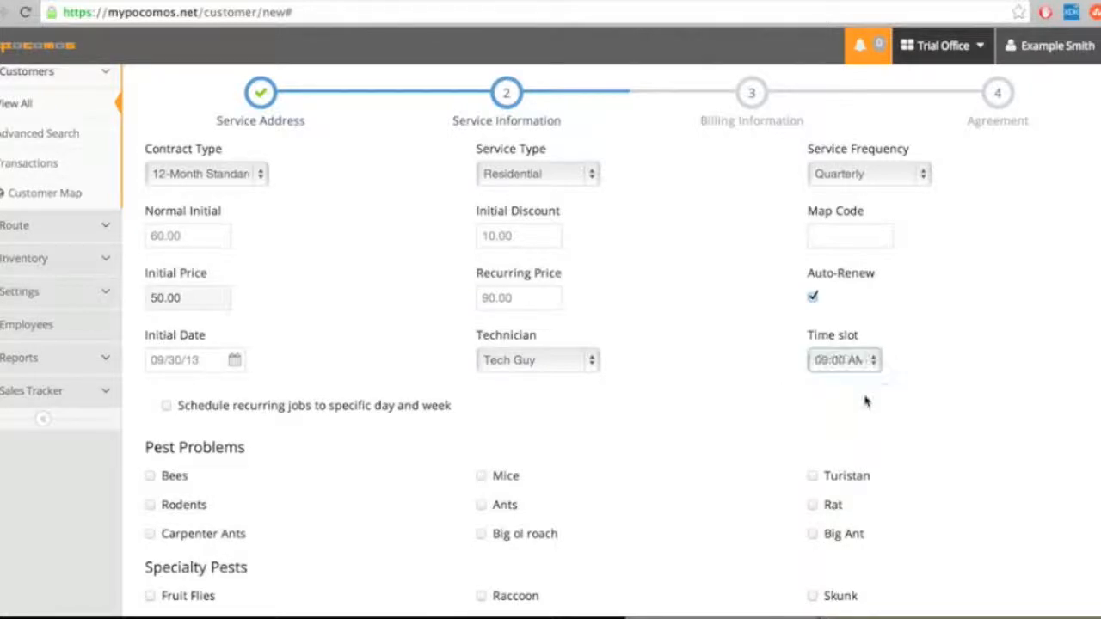
scroll("down", 3)
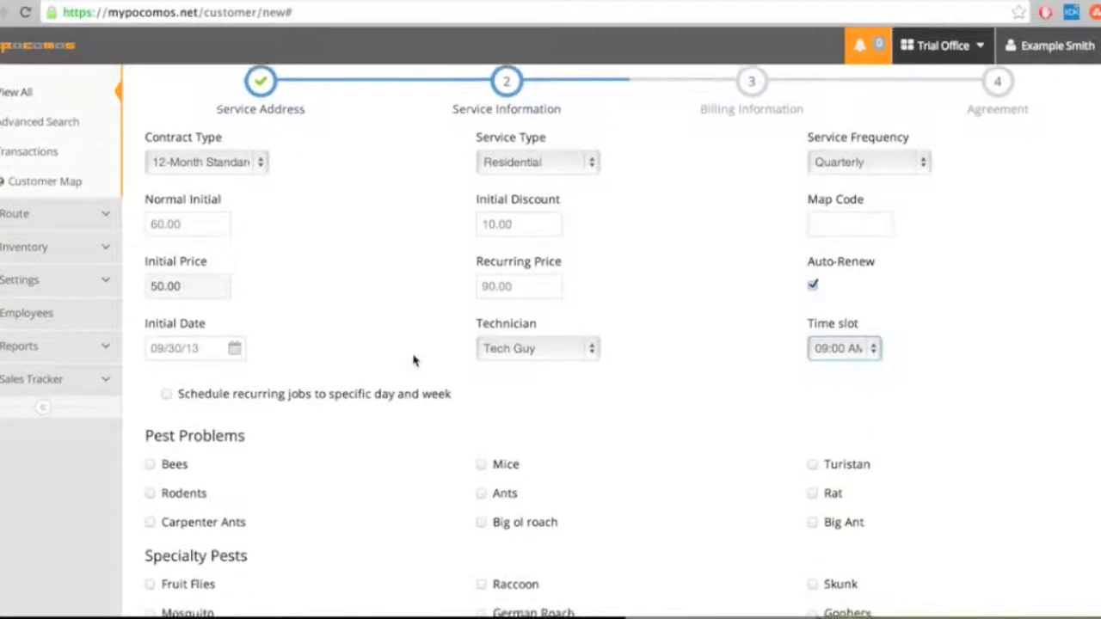
scroll("down", 3)
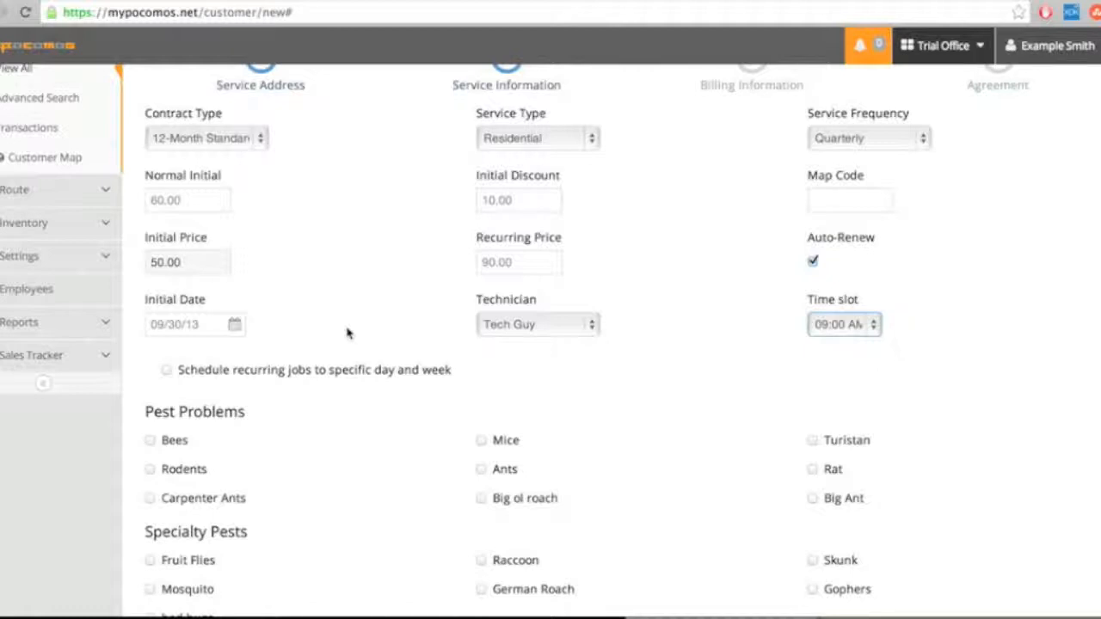
scroll("down", 3)
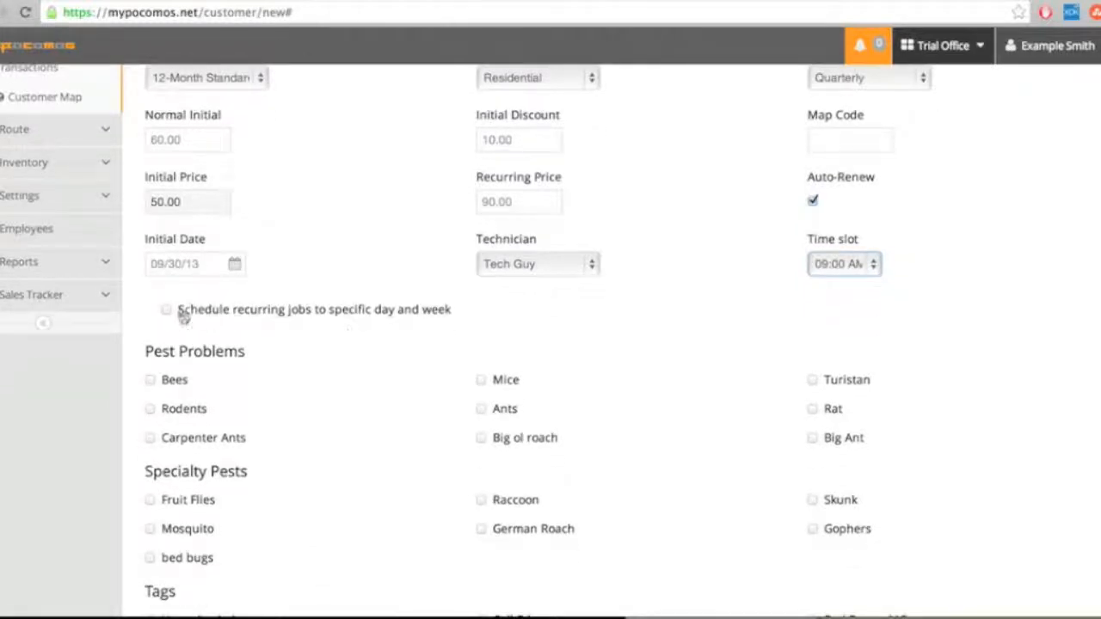
left_click(165, 310)
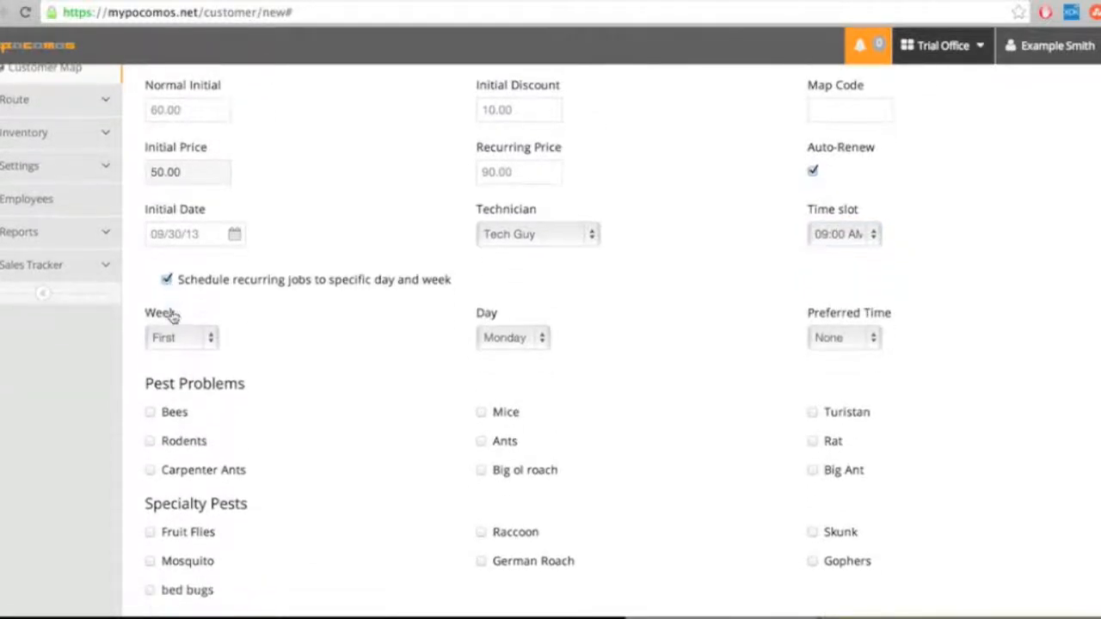
mouse_move(359, 334)
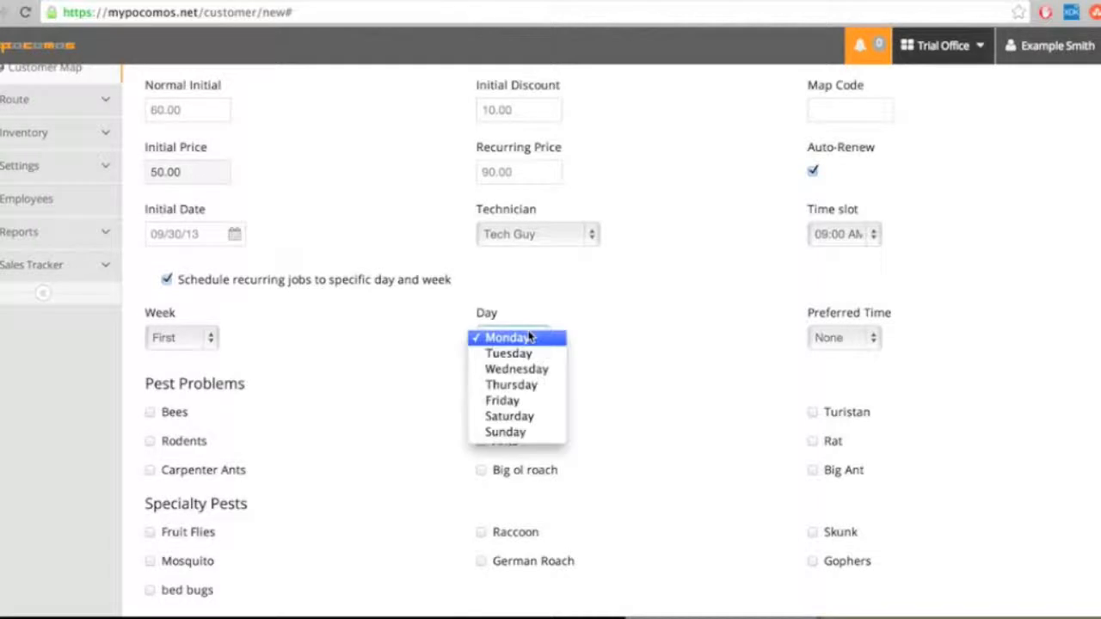
left_click(509, 338)
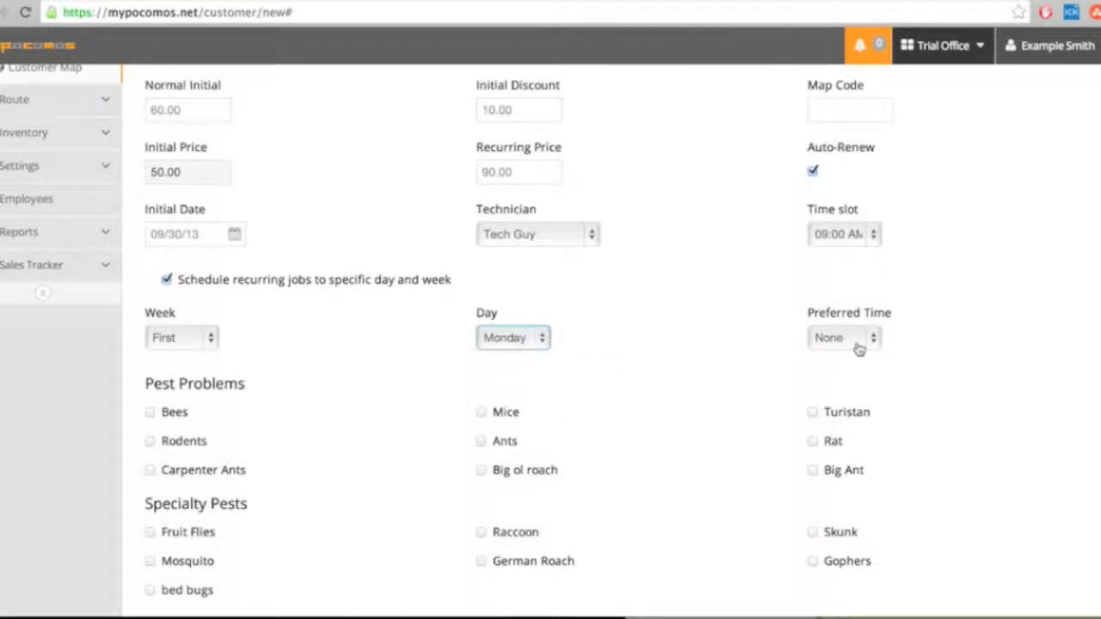
left_click(843, 337)
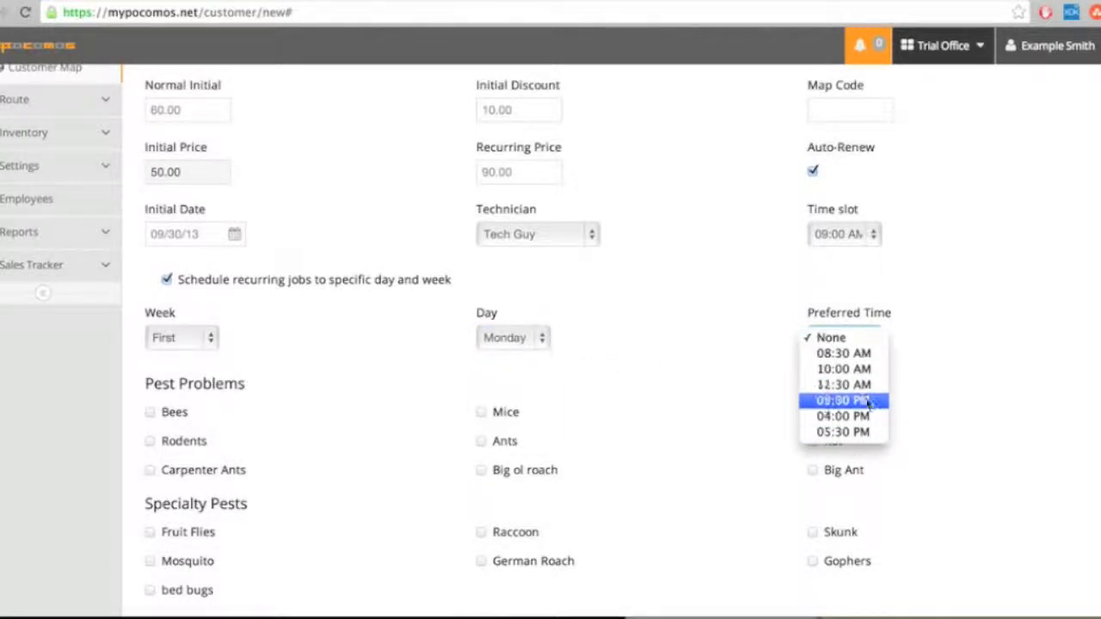
left_click(843, 337)
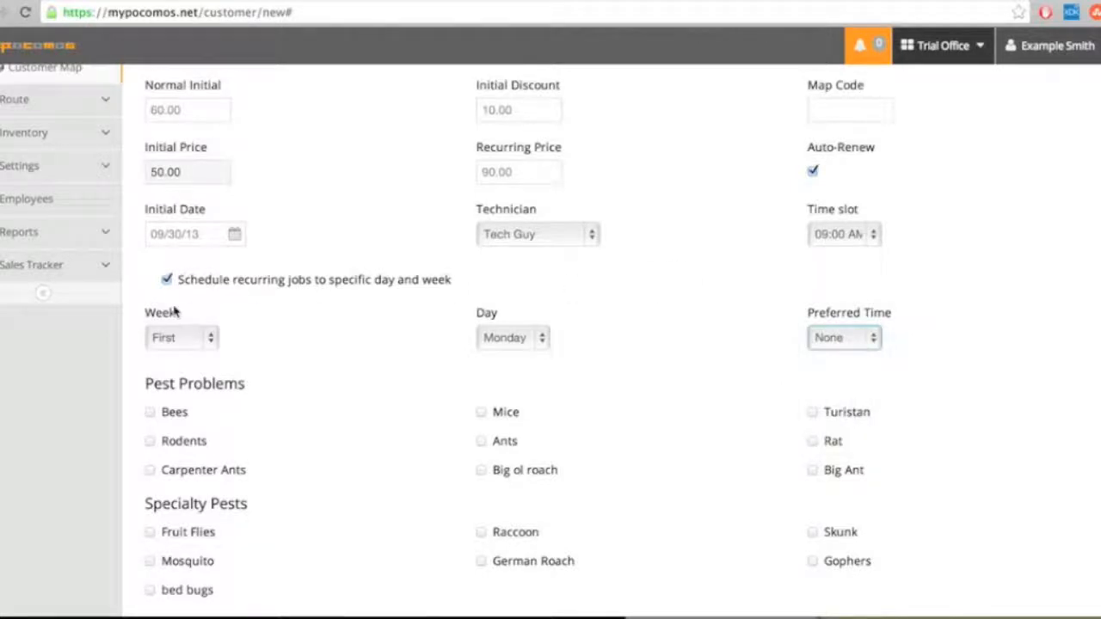
left_click(181, 338)
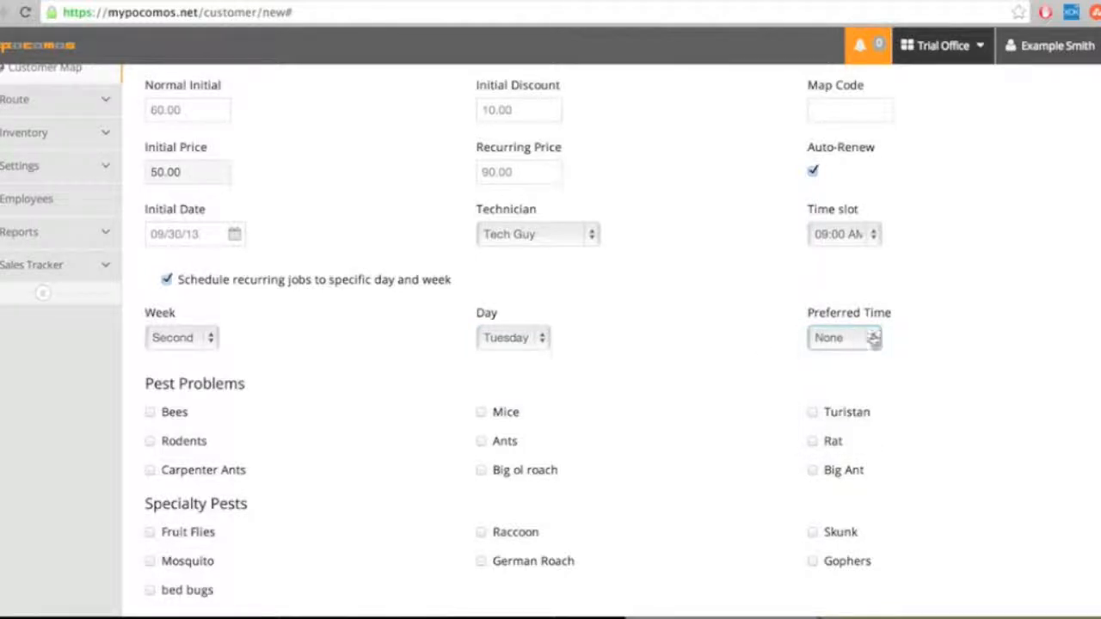
left_click(872, 334)
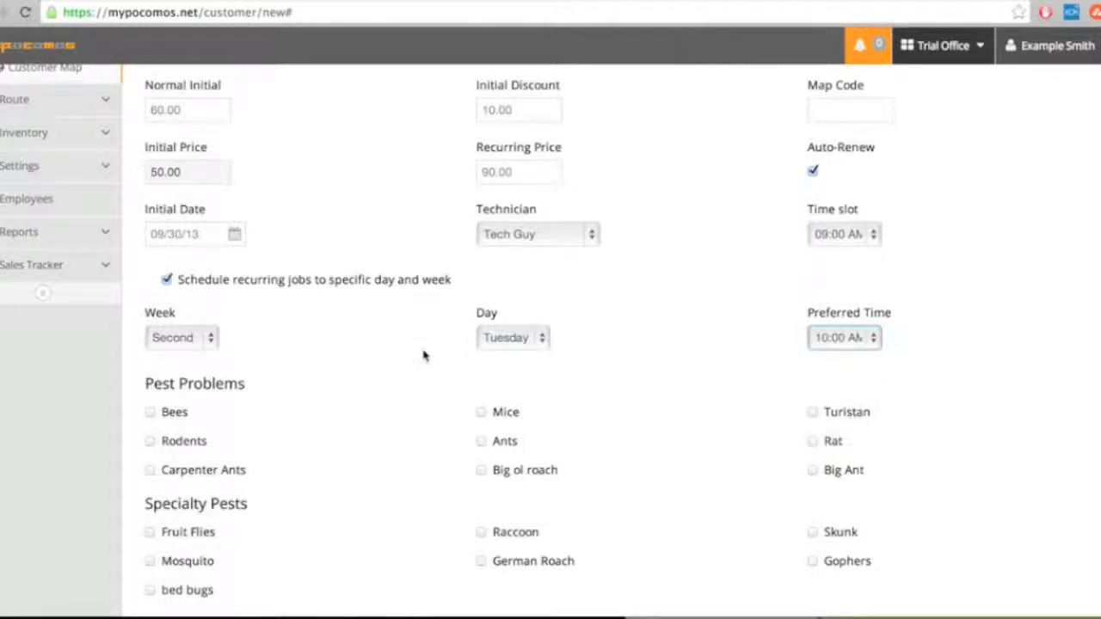
left_click(166, 279)
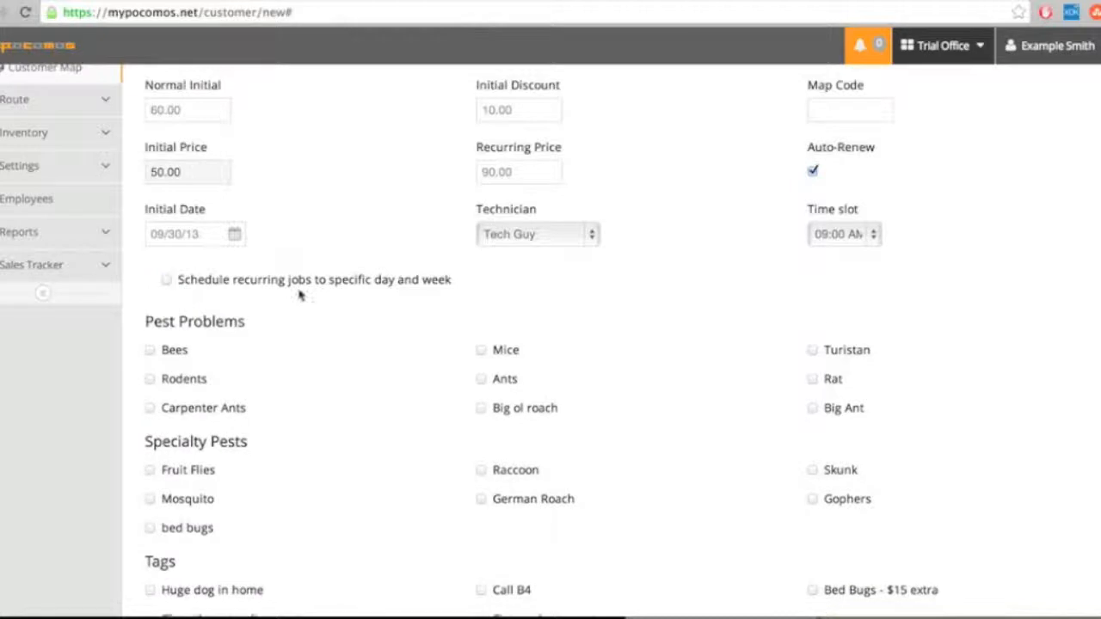
Mark Bees, Ants and Mosquito as pest problems.
scroll("down", 3)
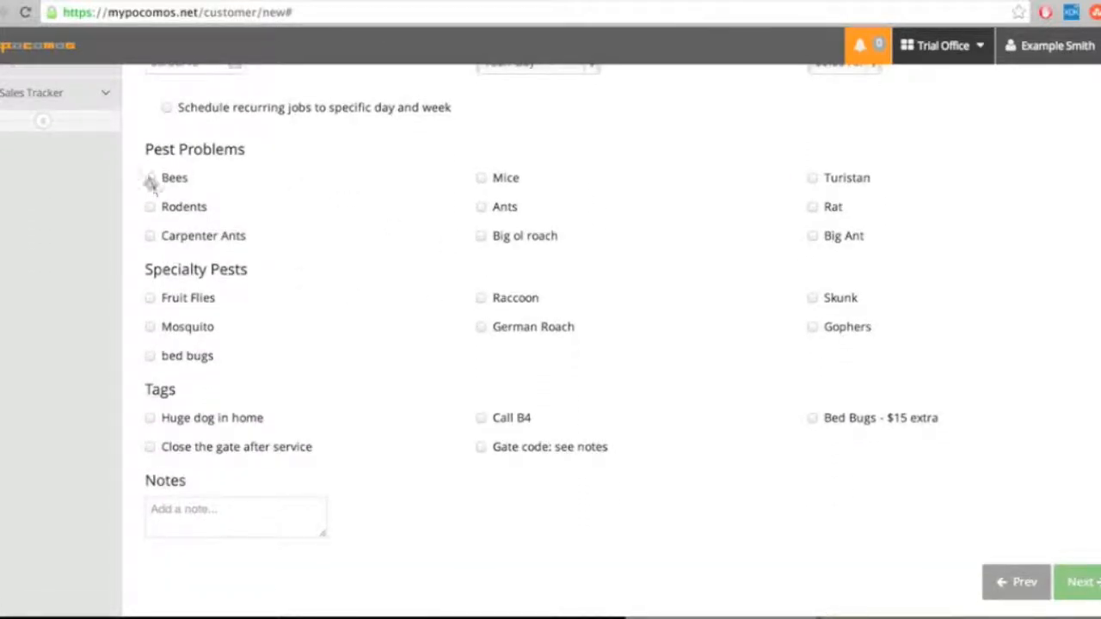
left_click(149, 177)
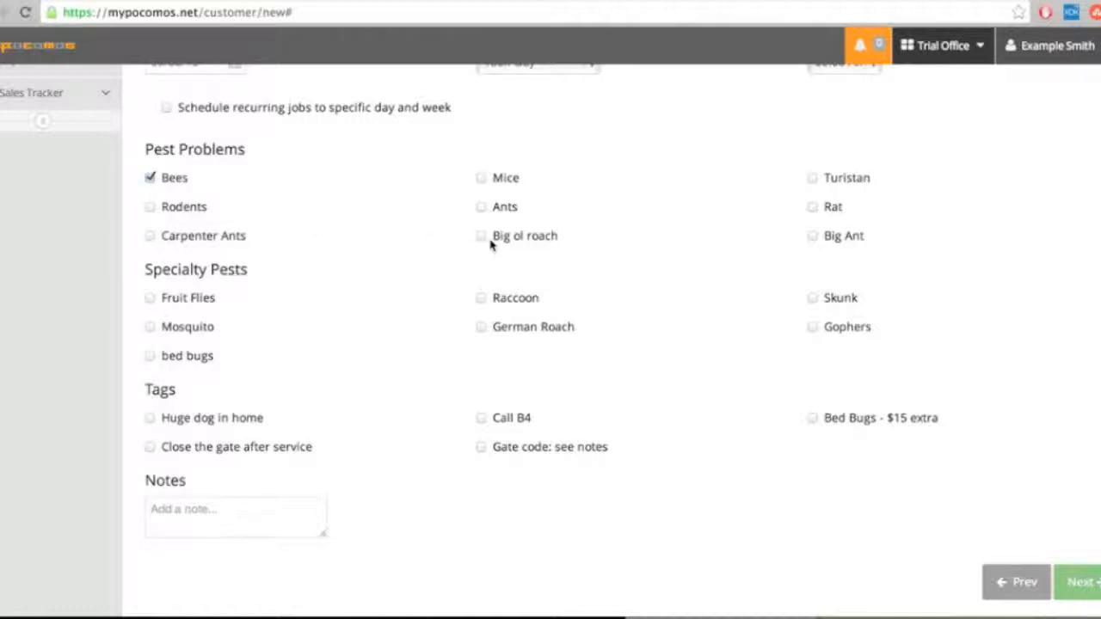
left_click(482, 207)
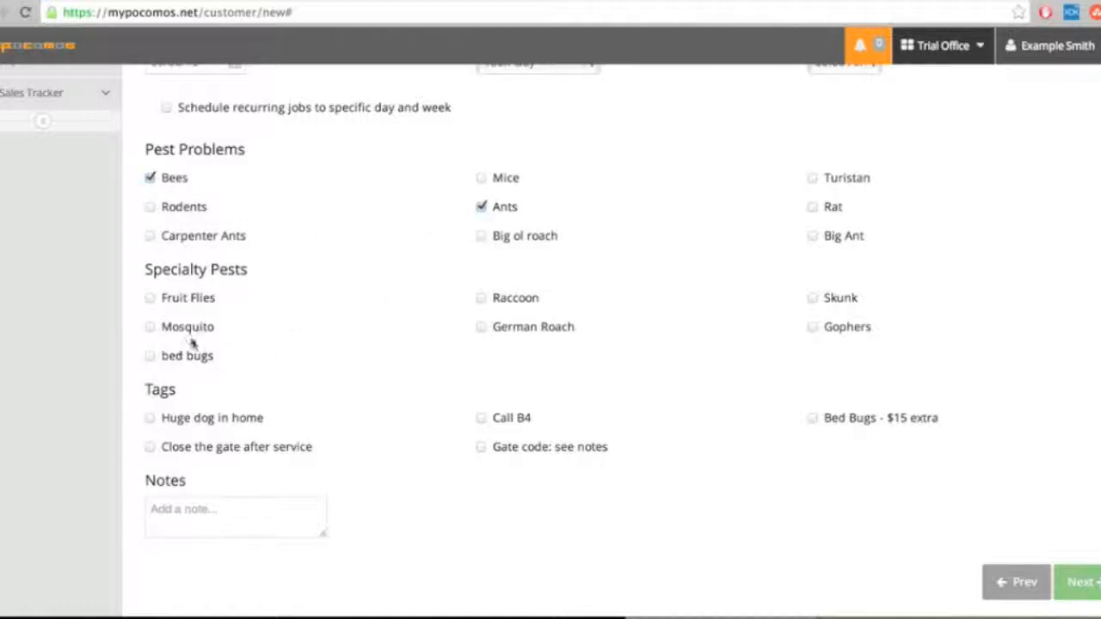
left_click(150, 327)
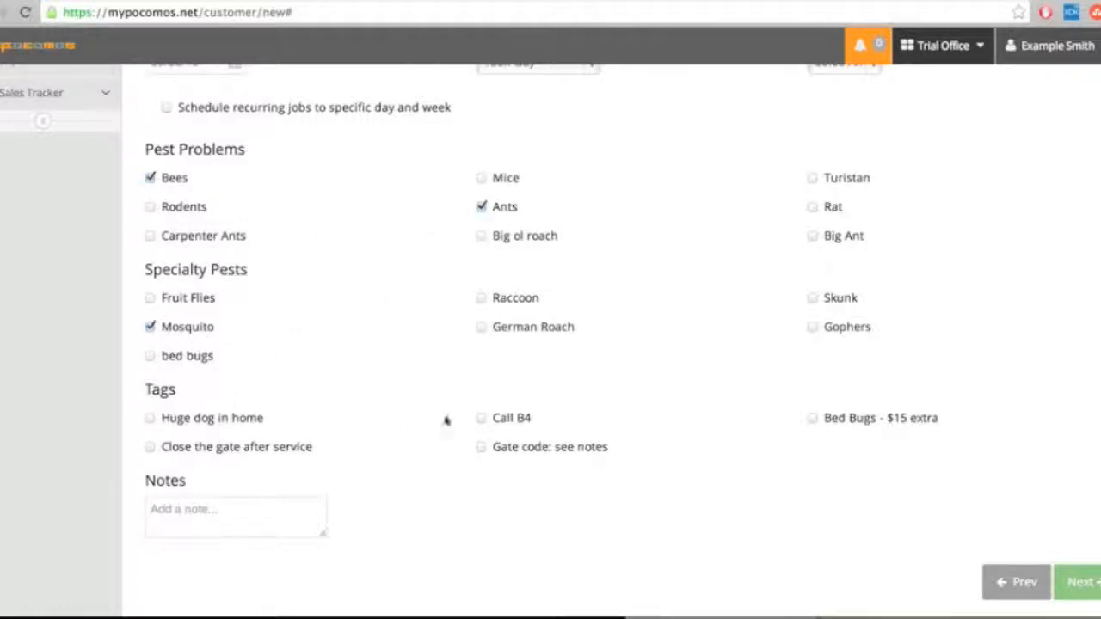
left_click(481, 447)
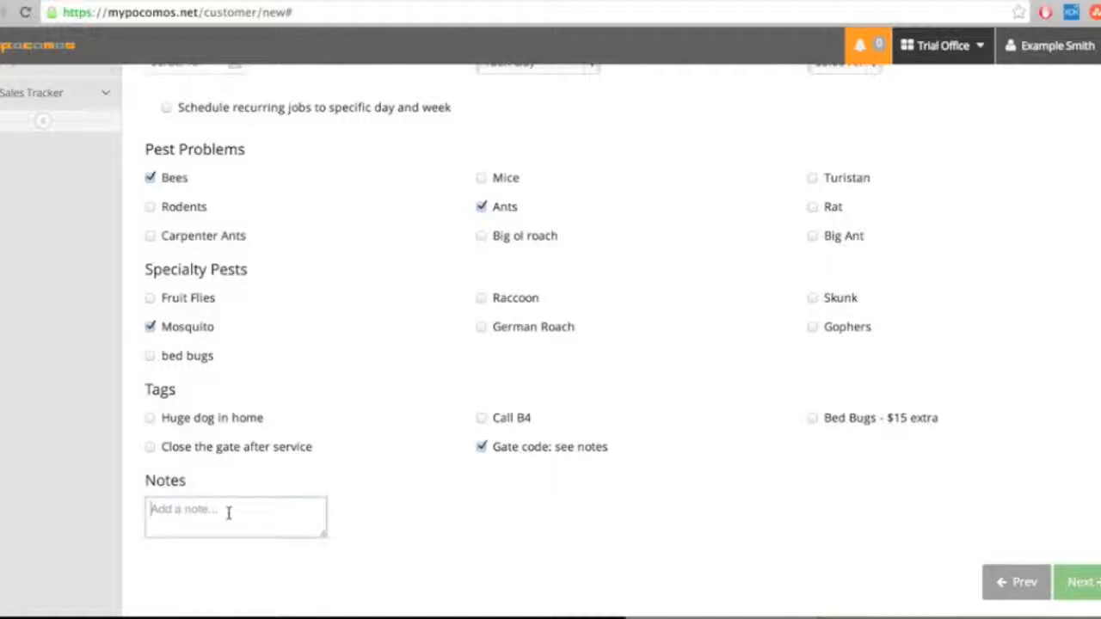
type("gate code")
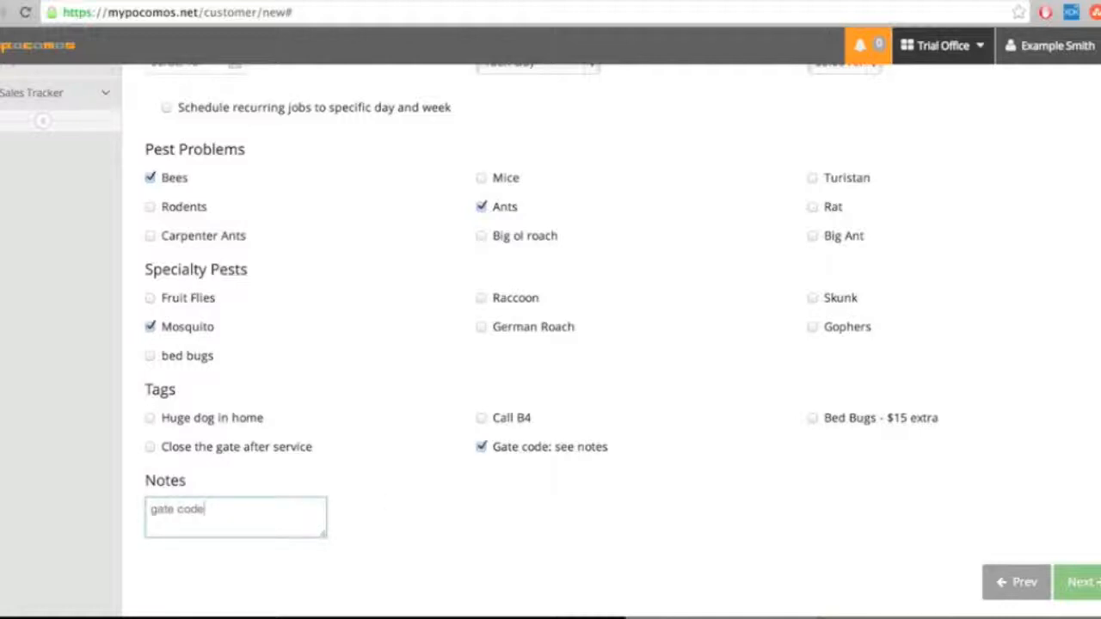
type(": 1145")
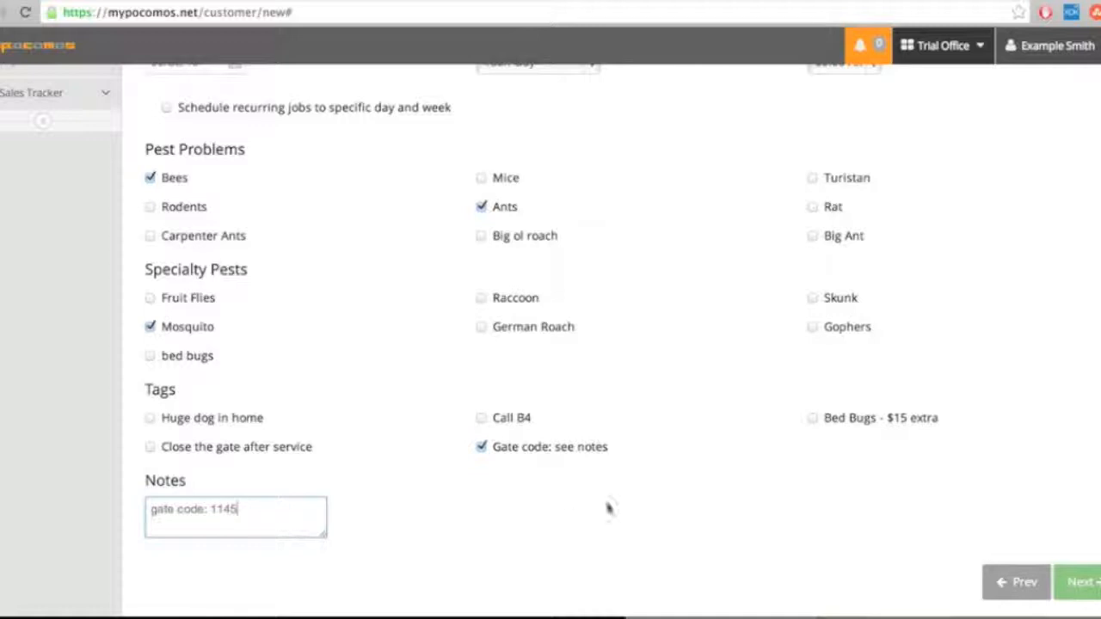
scroll("down", 3)
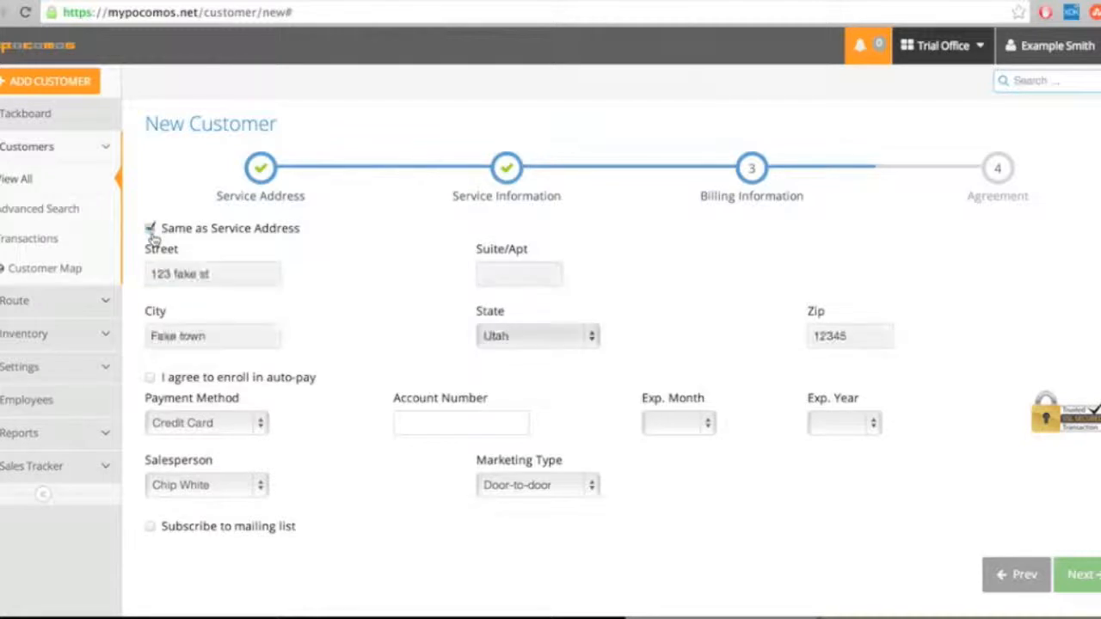
Keep billing same as service address, visit Account Number, and toggle the auto-pay enrollment.
left_click(152, 227)
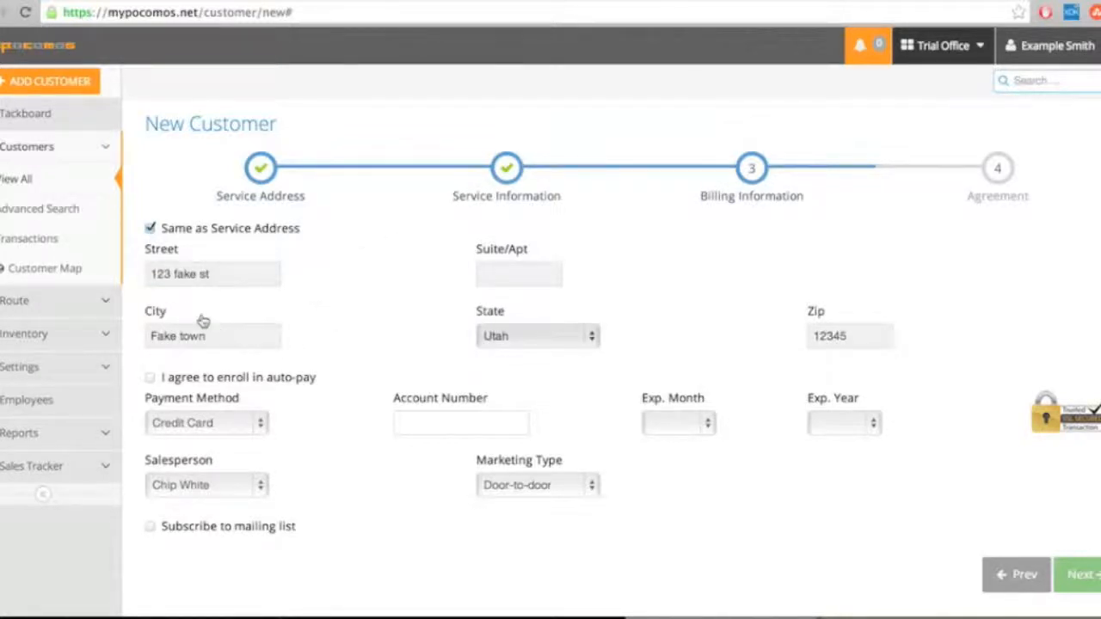
left_click(152, 227)
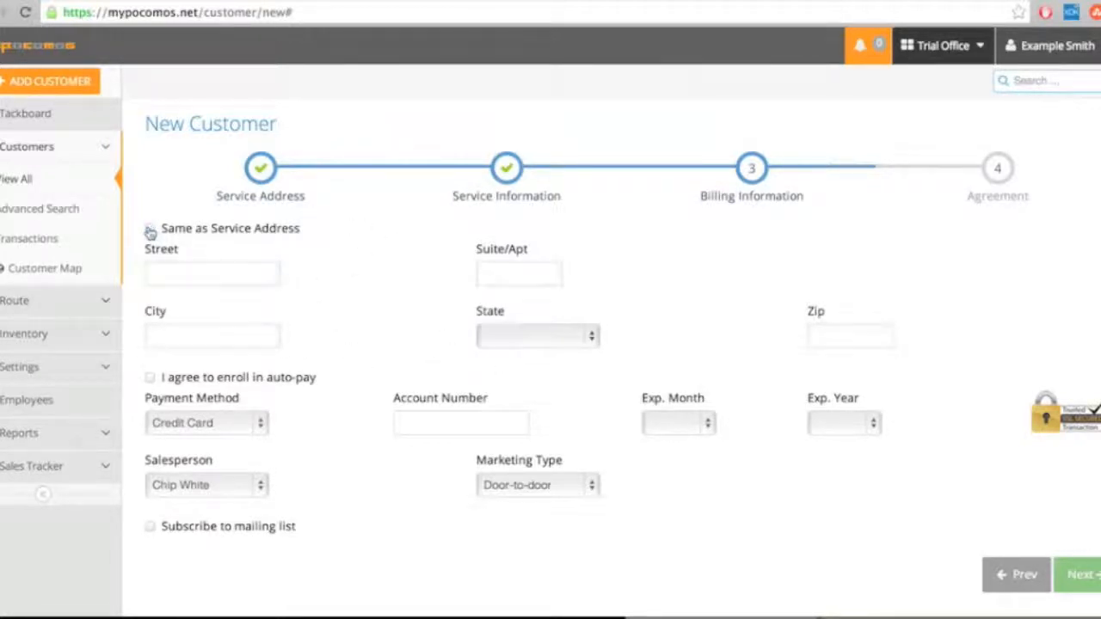
left_click(152, 227)
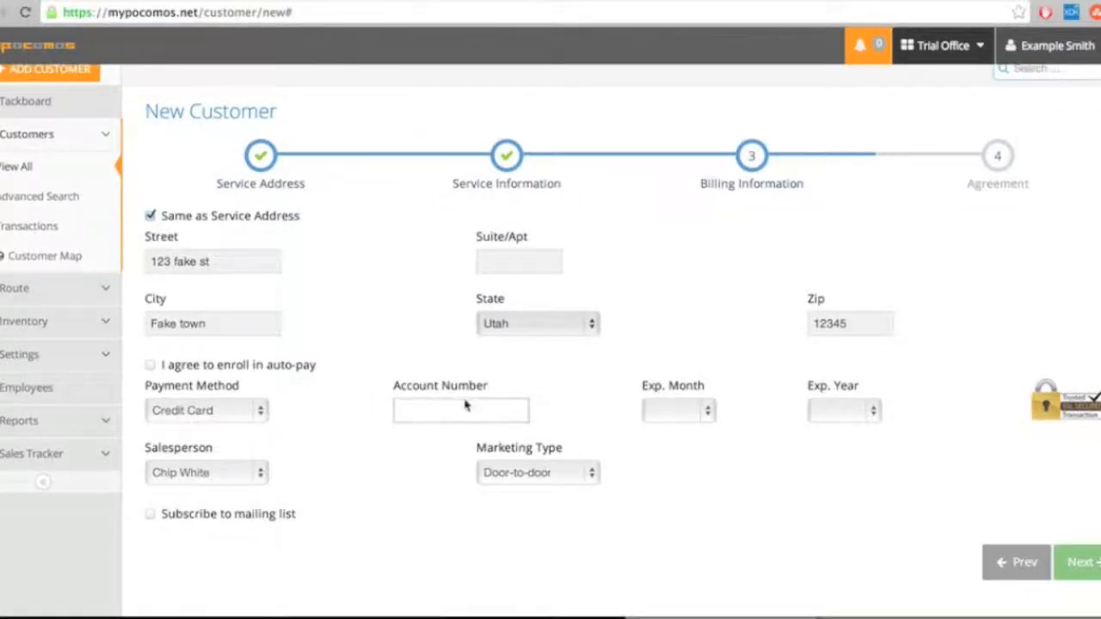
left_click(461, 409)
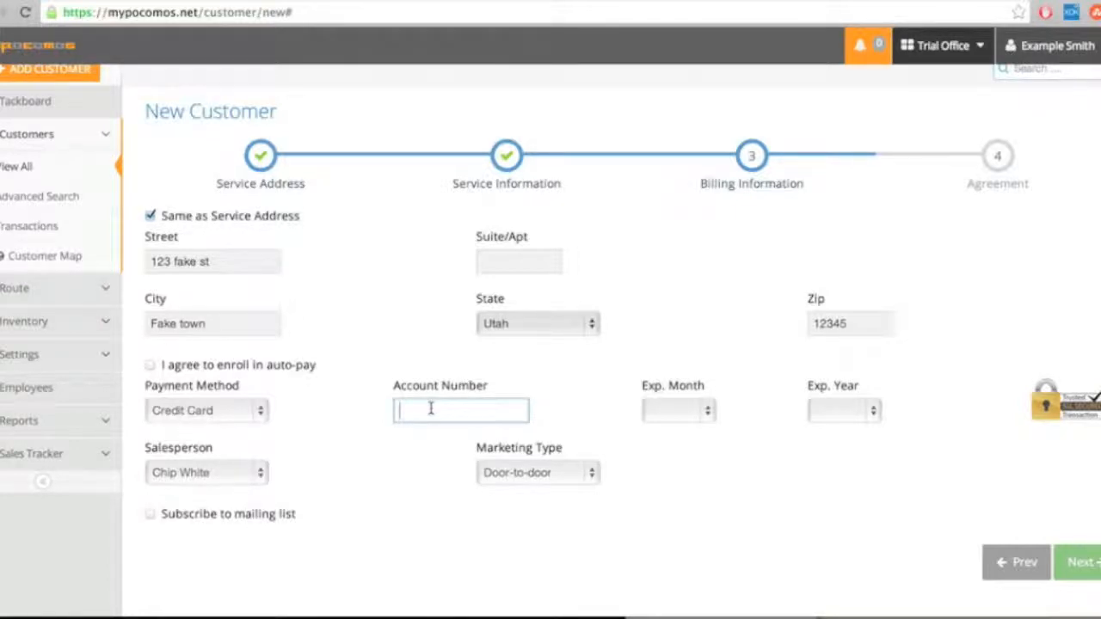
mouse_move(354, 368)
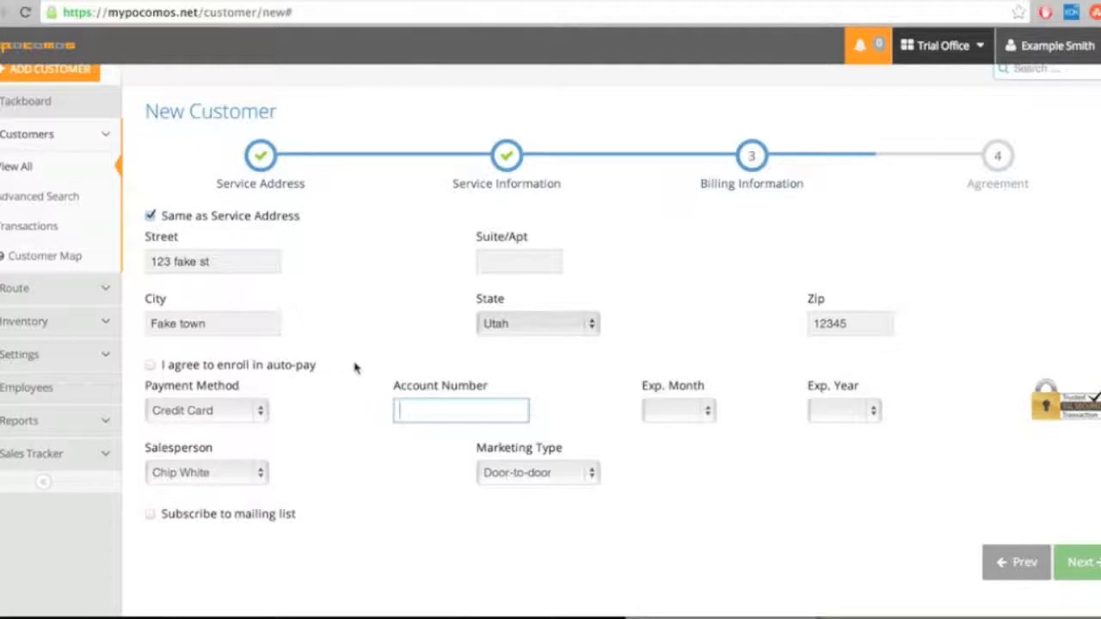
mouse_move(303, 379)
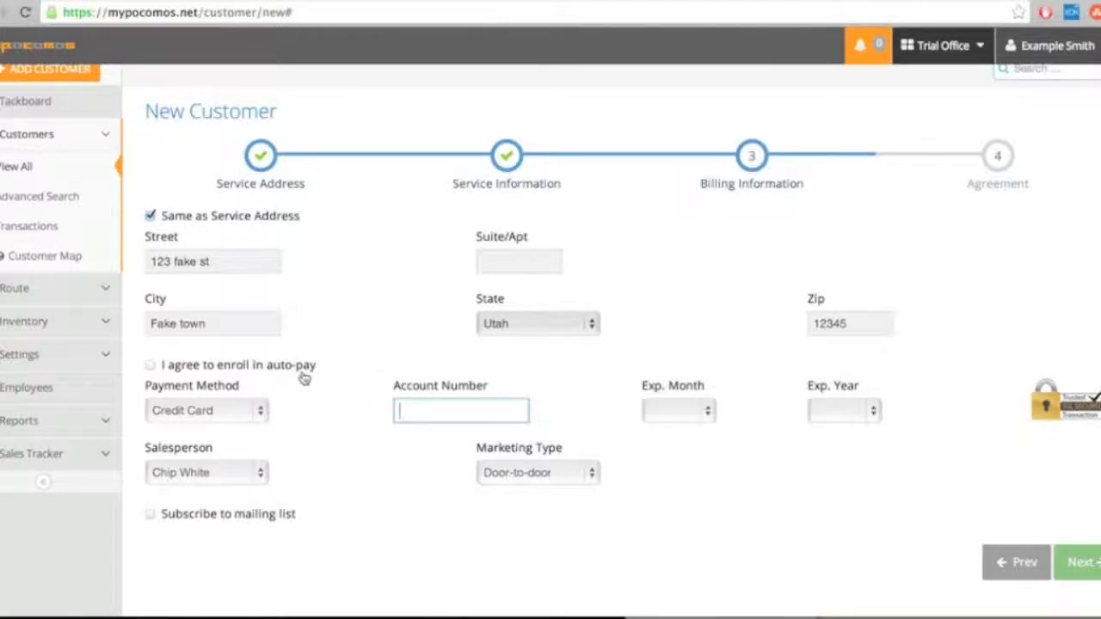
left_click(152, 364)
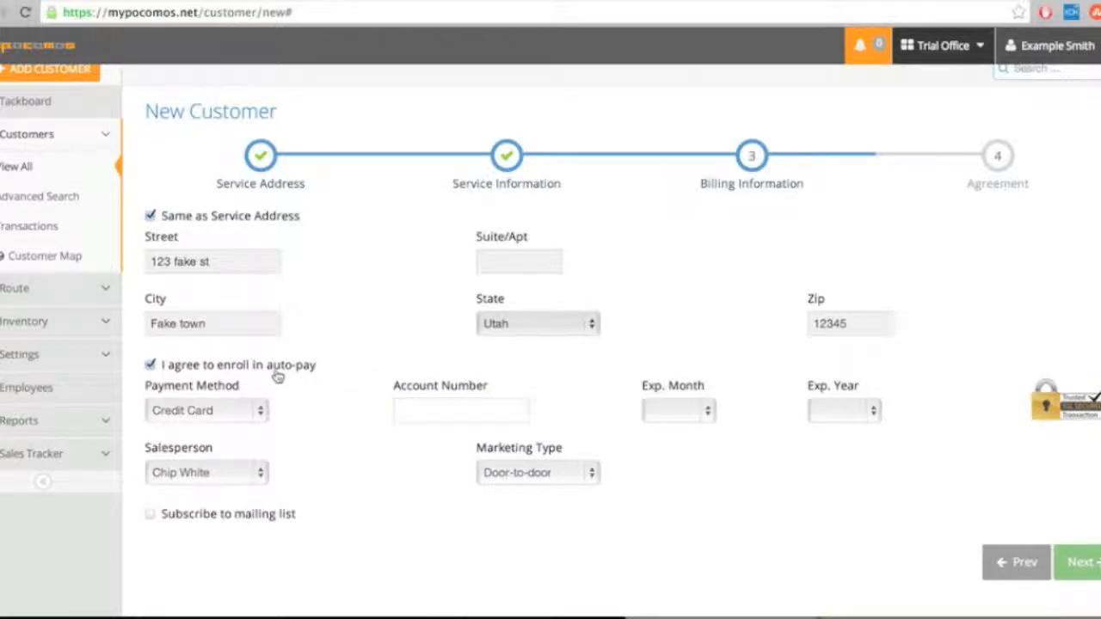
left_click(151, 364)
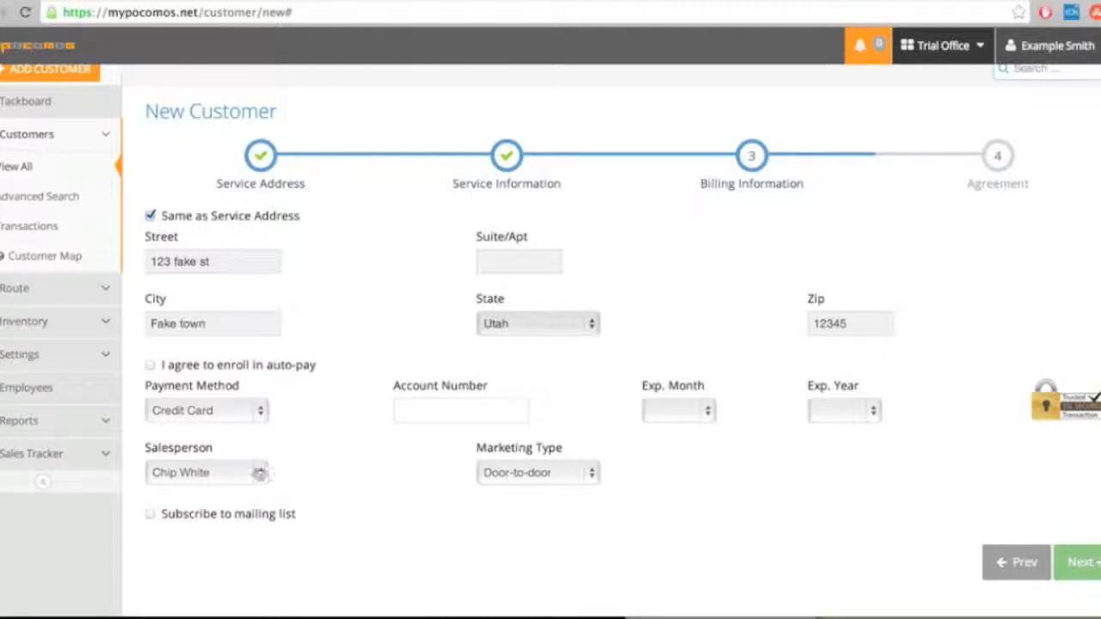
Make Mikey Mouse the salesperson and keep Door-to-door as marketing type.
left_click(206, 472)
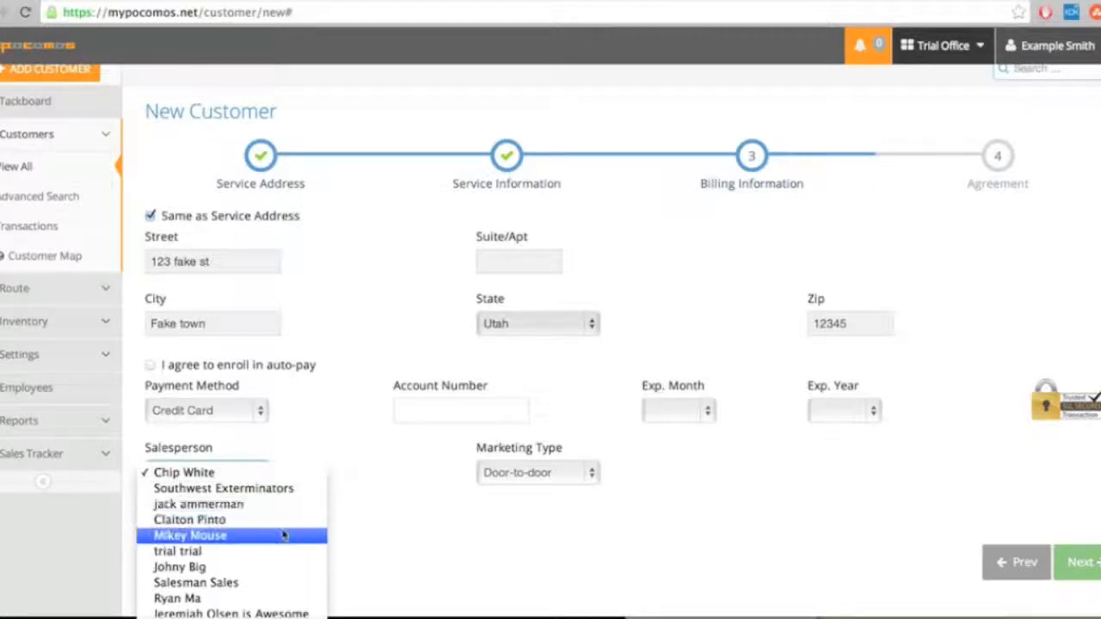
mouse_move(272, 543)
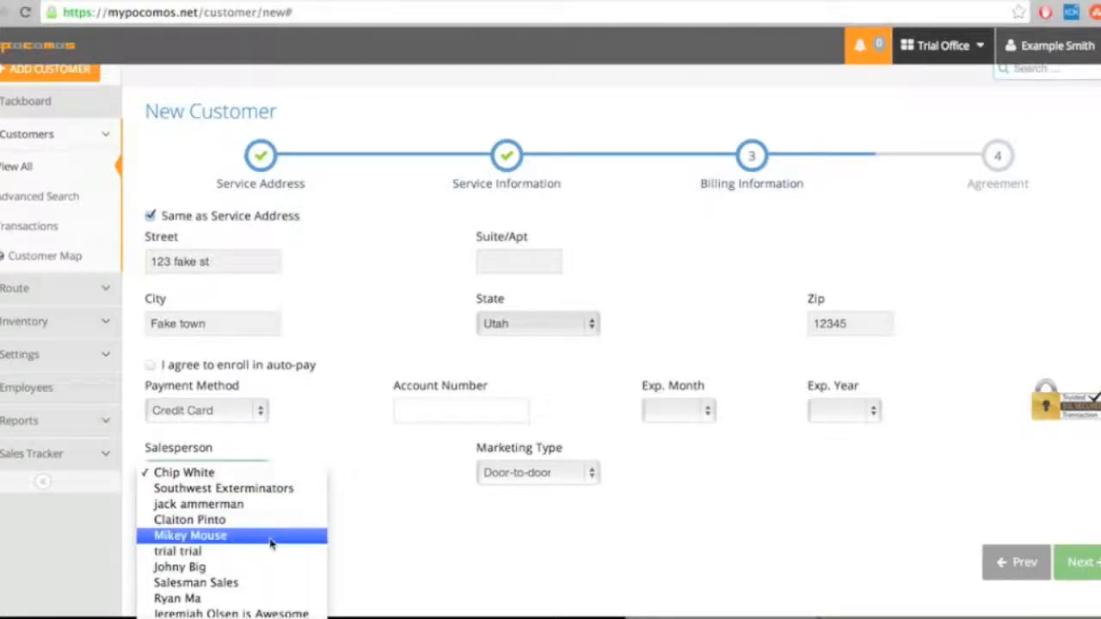
left_click(190, 535)
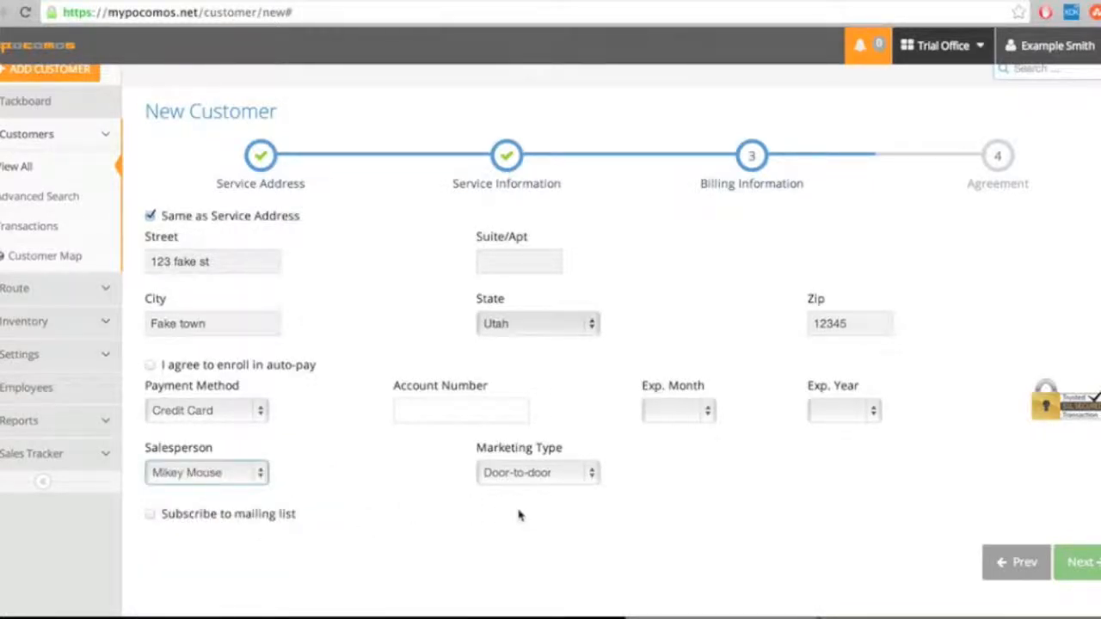
left_click(537, 472)
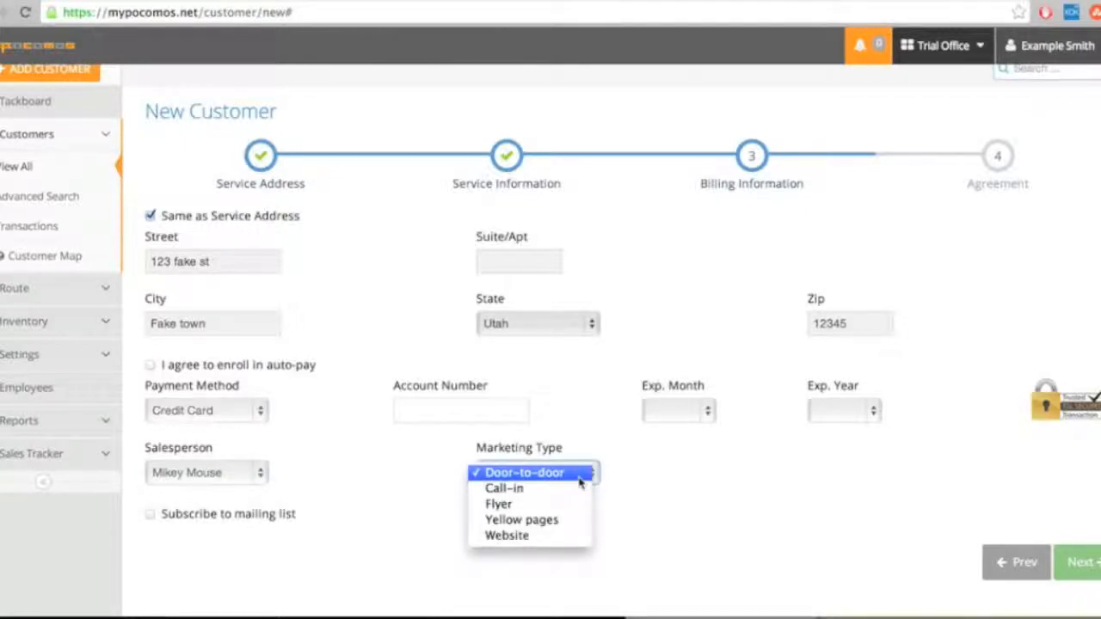
mouse_move(626, 492)
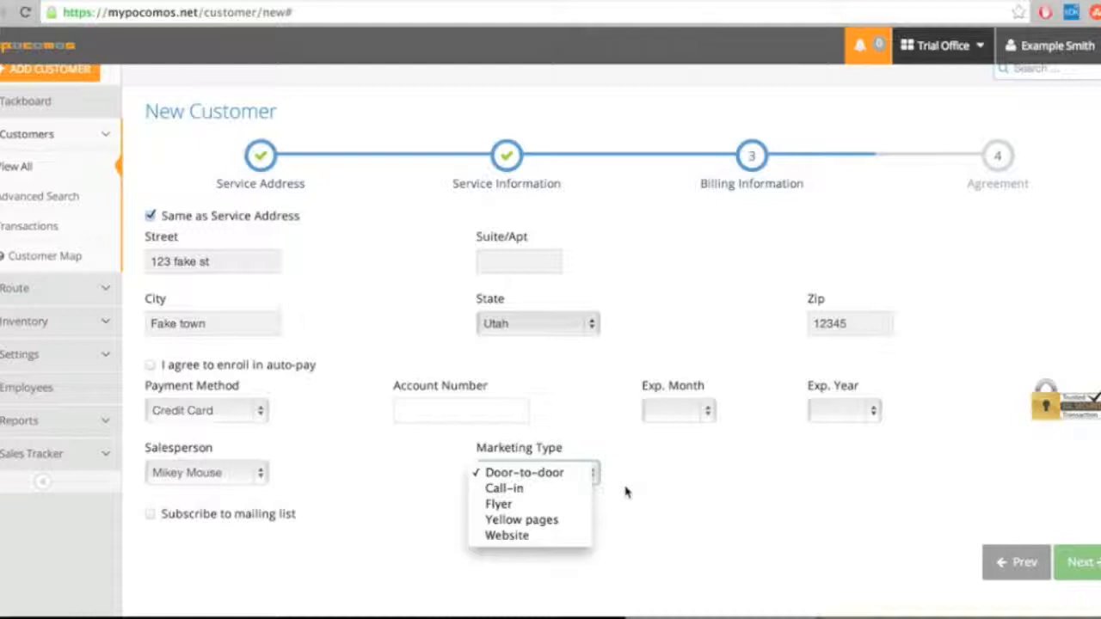
left_click(523, 471)
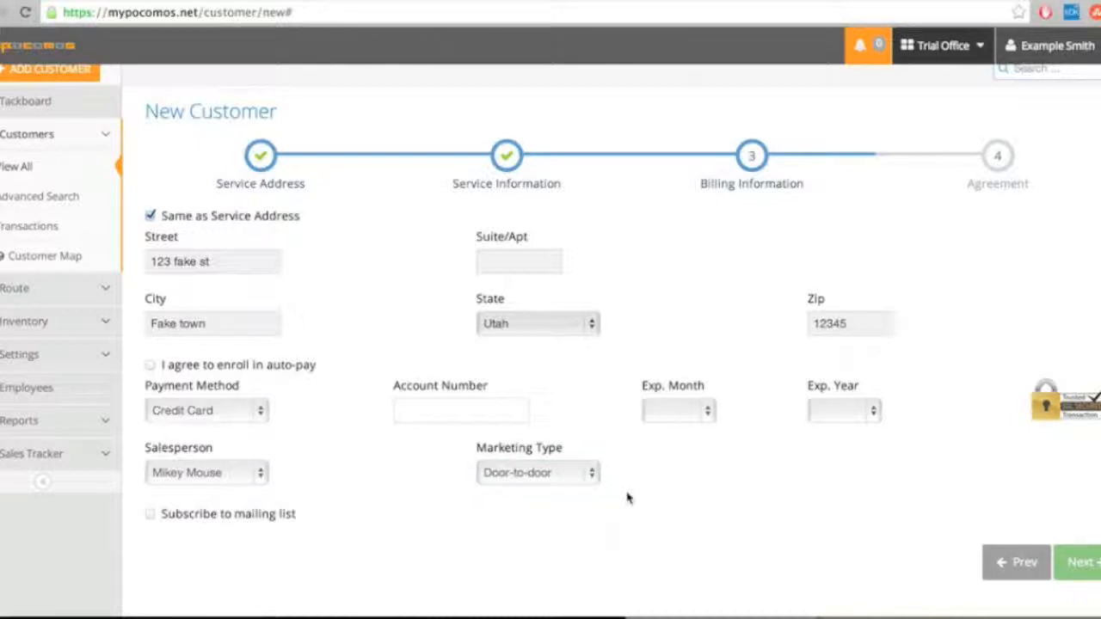
left_click(536, 471)
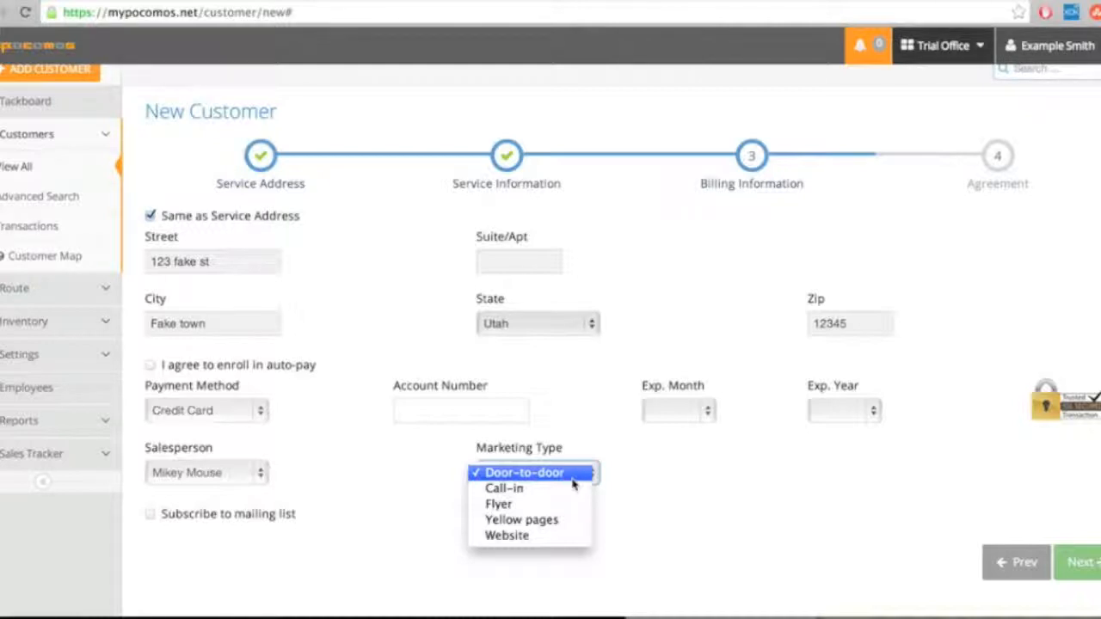
mouse_move(583, 484)
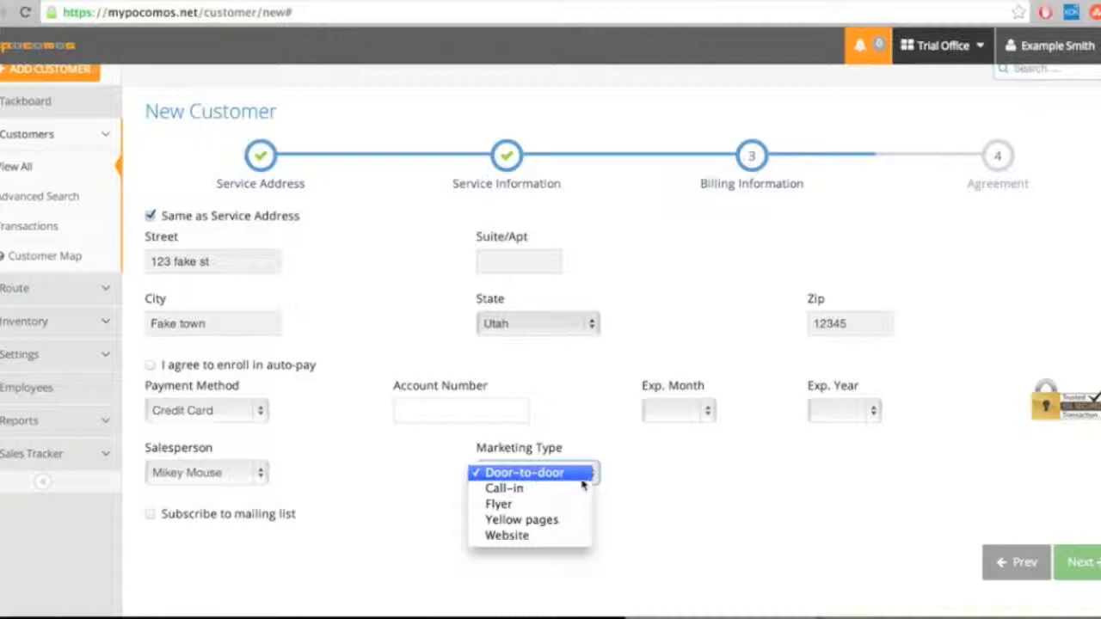
left_click(525, 471)
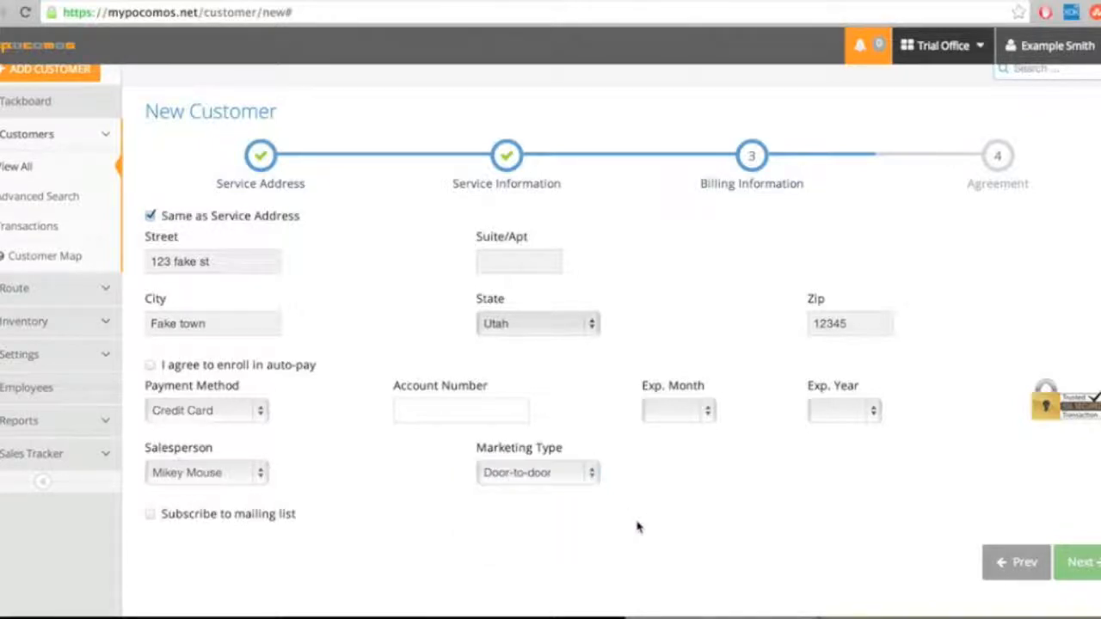
mouse_move(1013, 231)
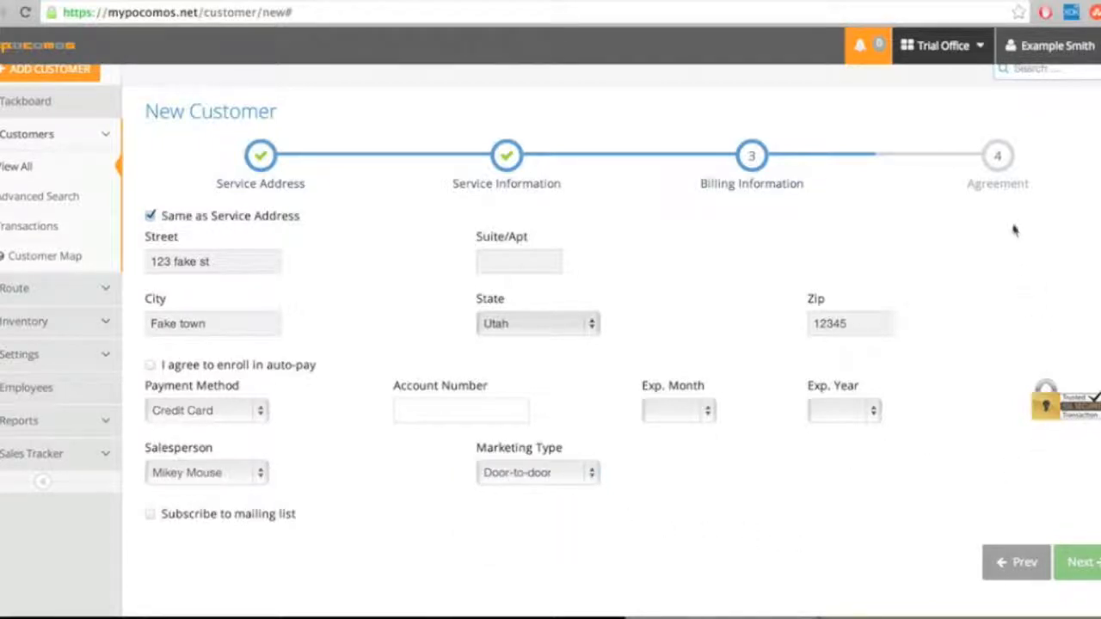
Advance to the Agreement step and review pricing, payment schedule and terms.
left_click(1077, 561)
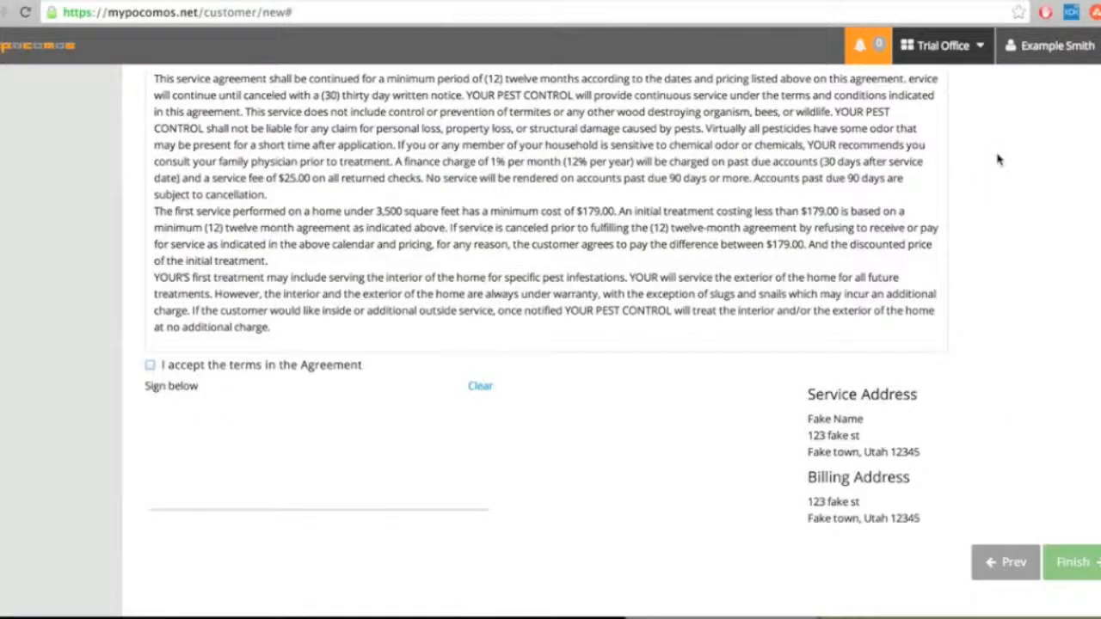
scroll("up", 3)
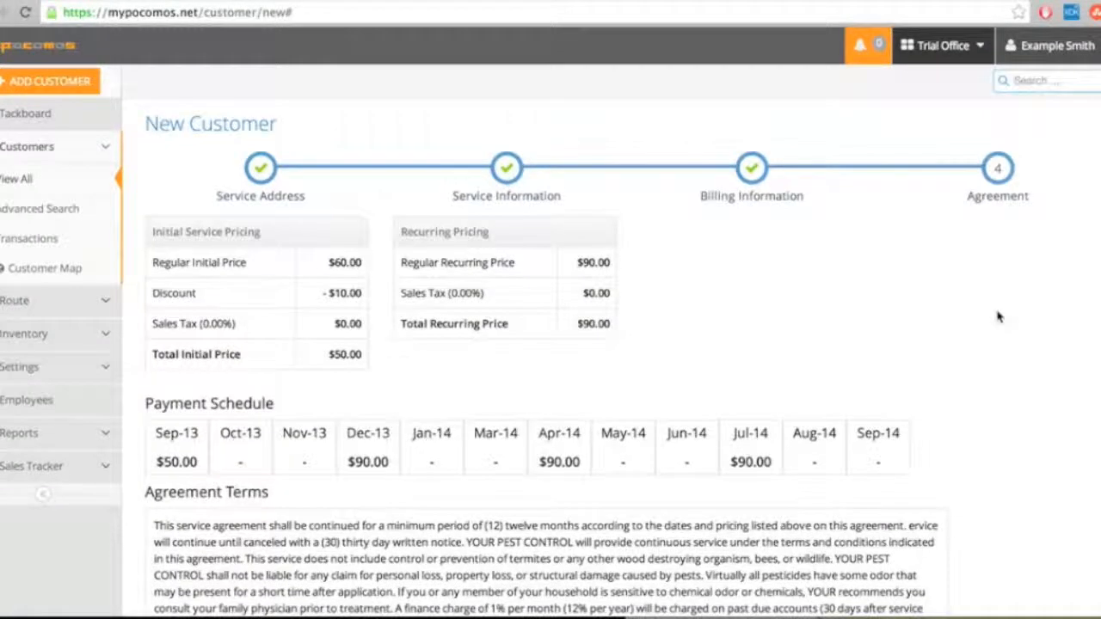
scroll("down", 3)
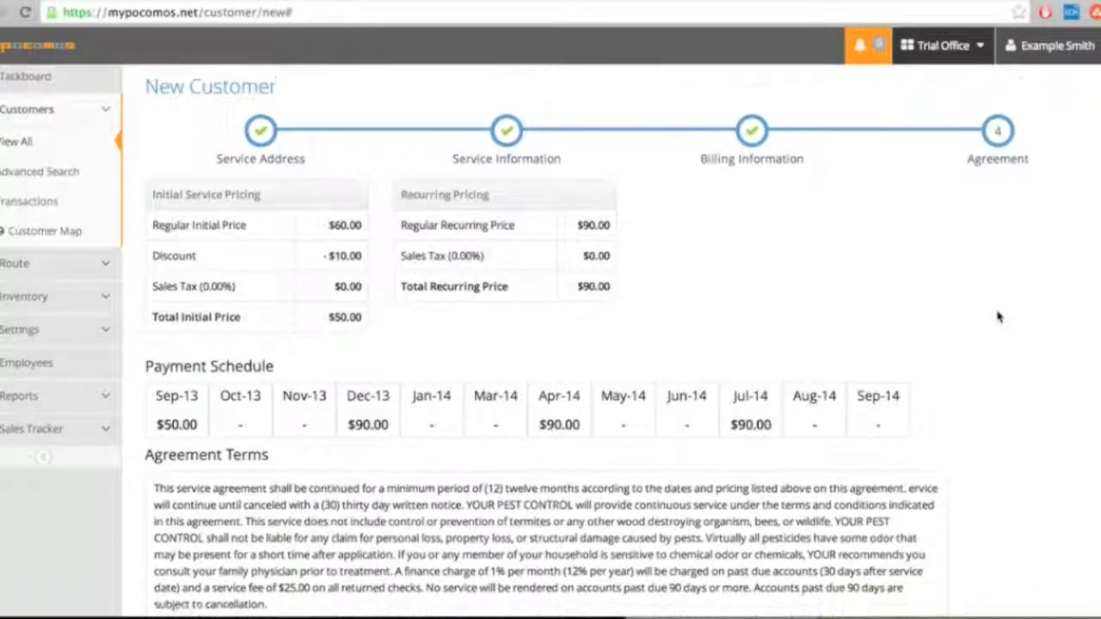
scroll("down", 3)
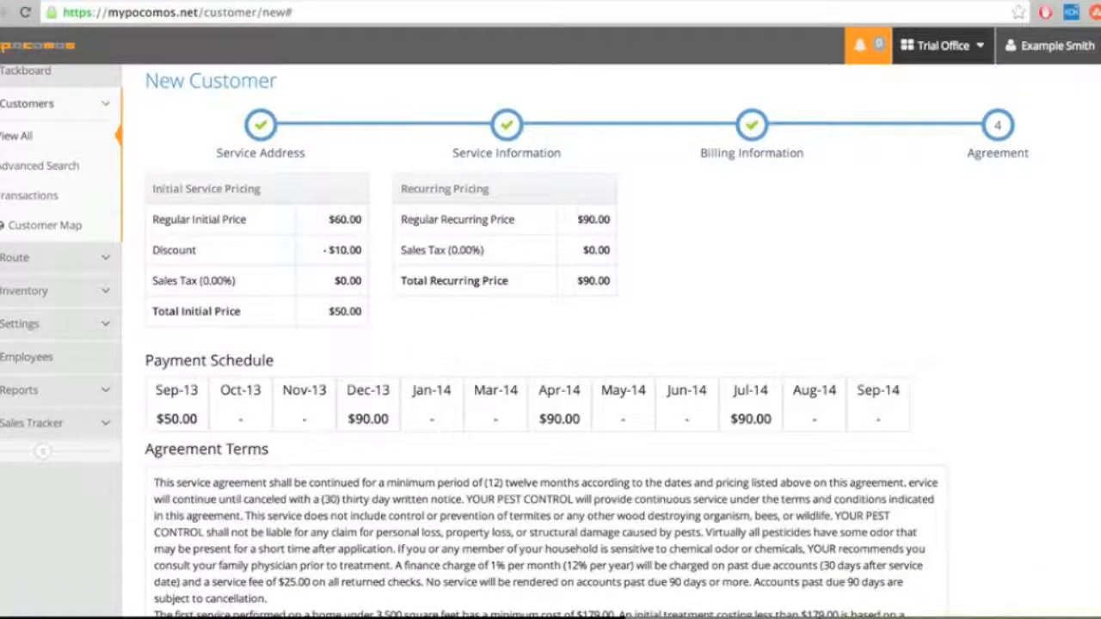
mouse_move(652, 454)
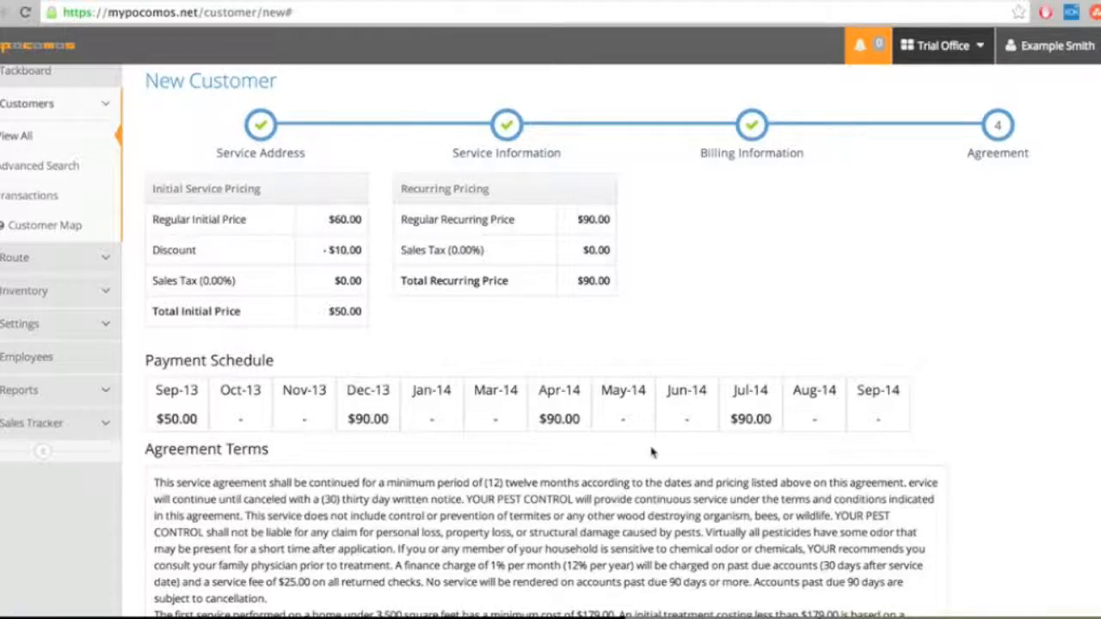
mouse_move(1008, 261)
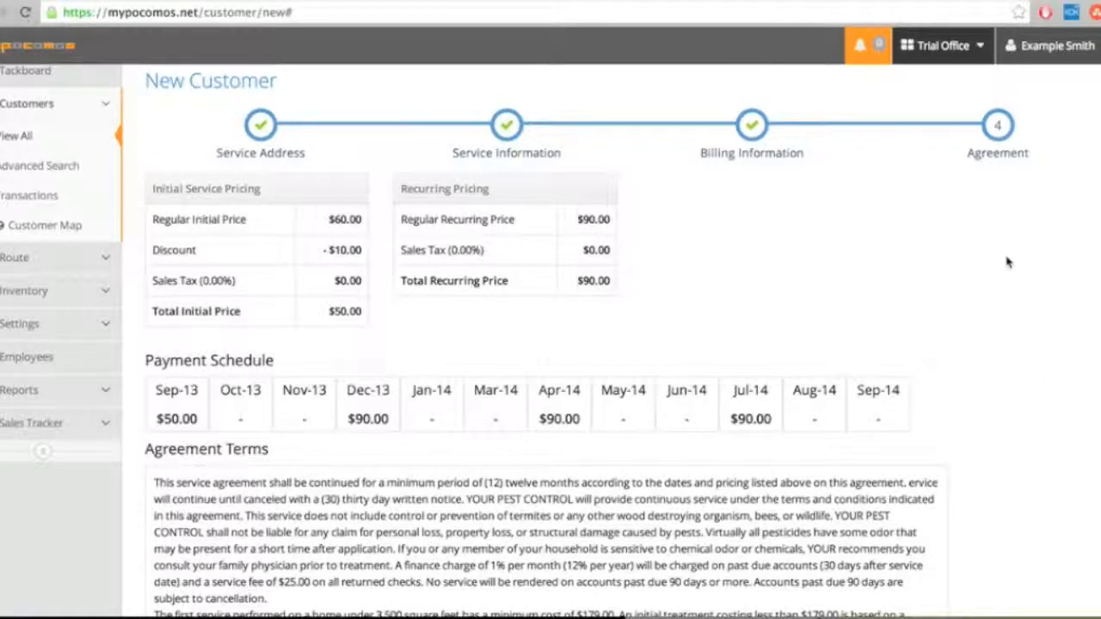
scroll("down", 3)
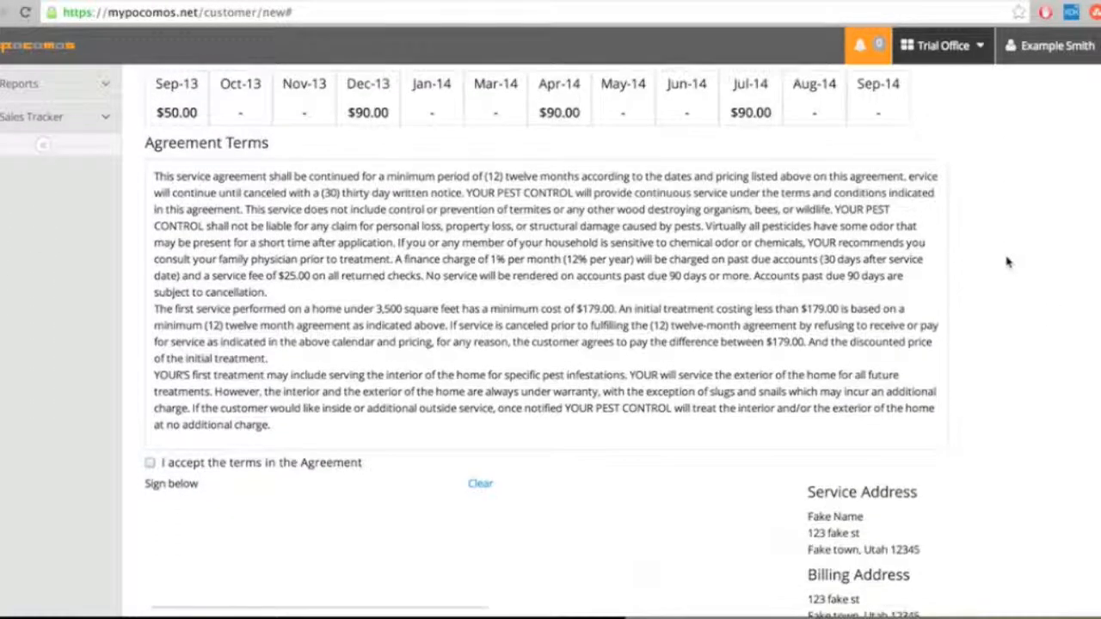
mouse_move(384, 434)
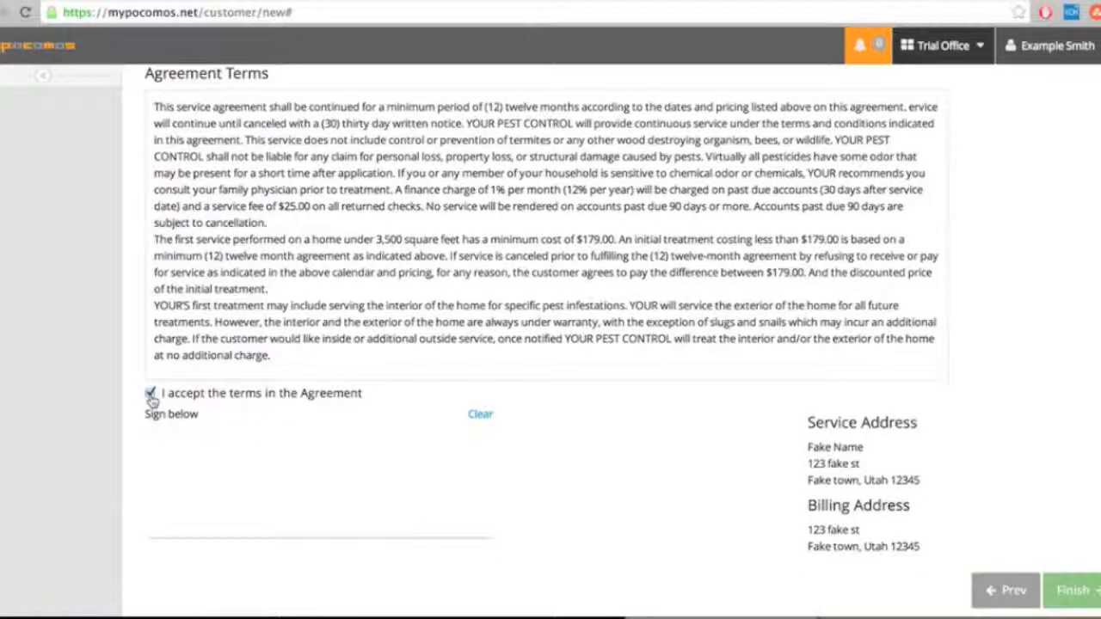
Accept the agreement terms, draw a trial signature and clear it.
scroll("down", 3)
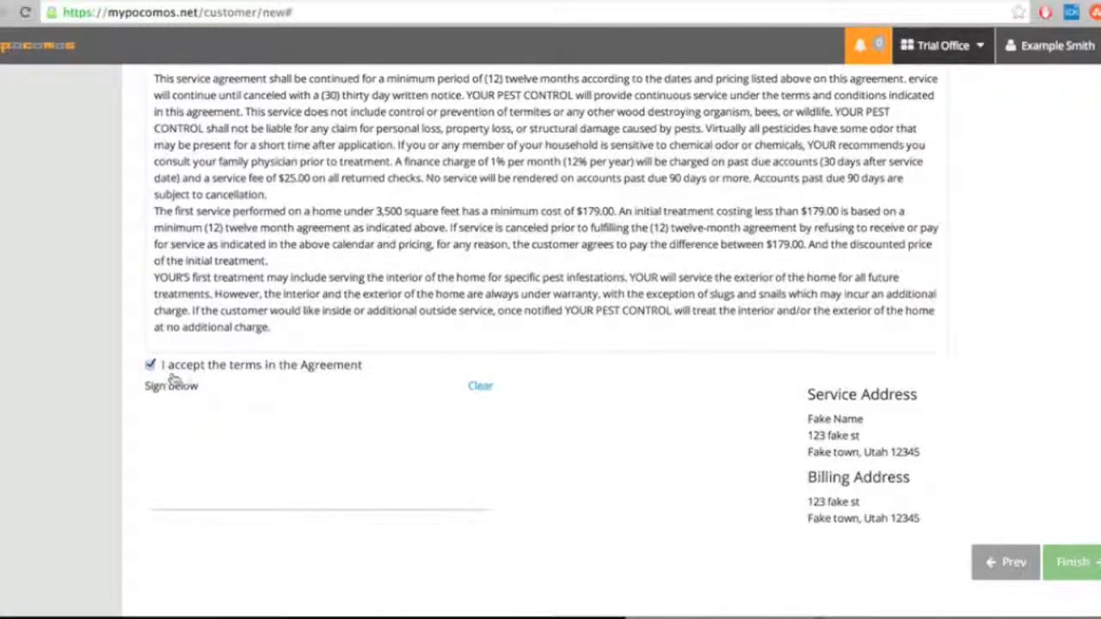
mouse_move(164, 483)
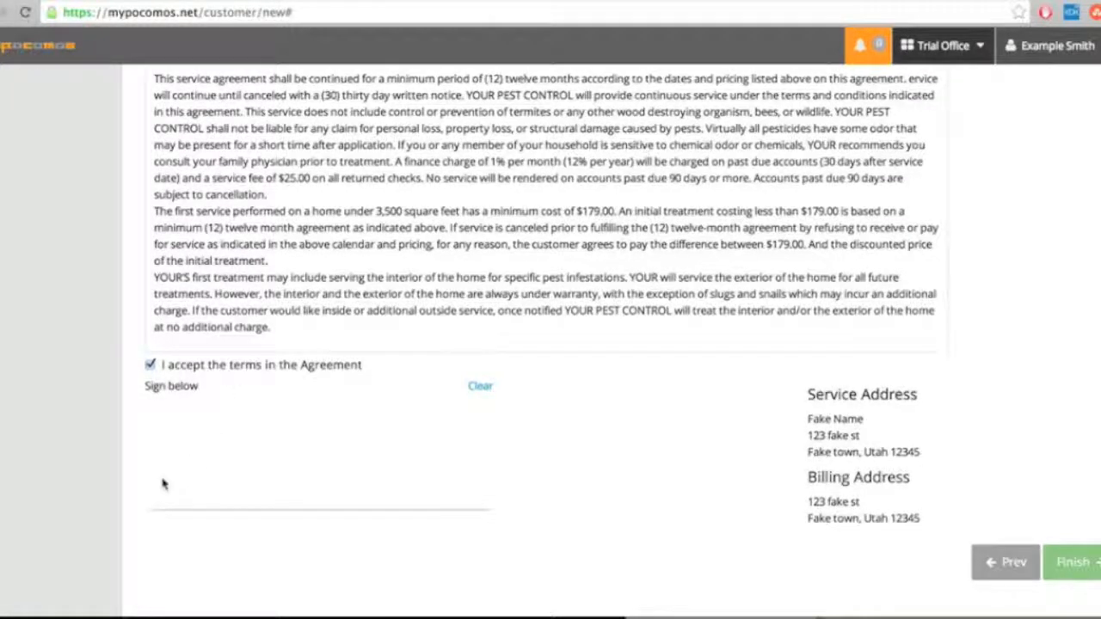
mouse_move(530, 482)
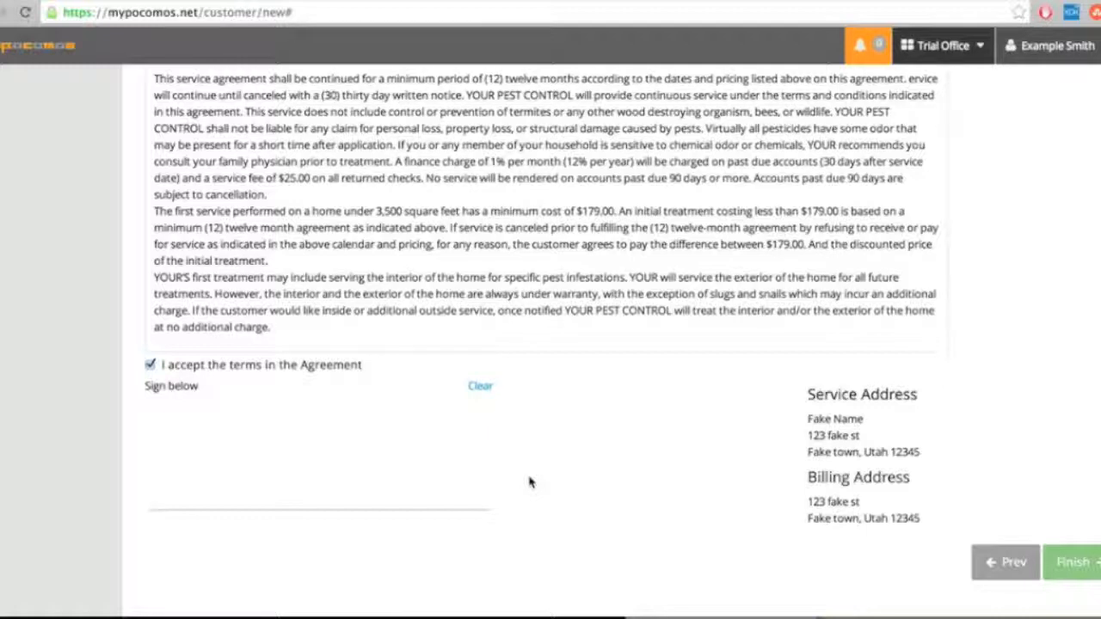
left_click_drag(158, 456, 213, 421)
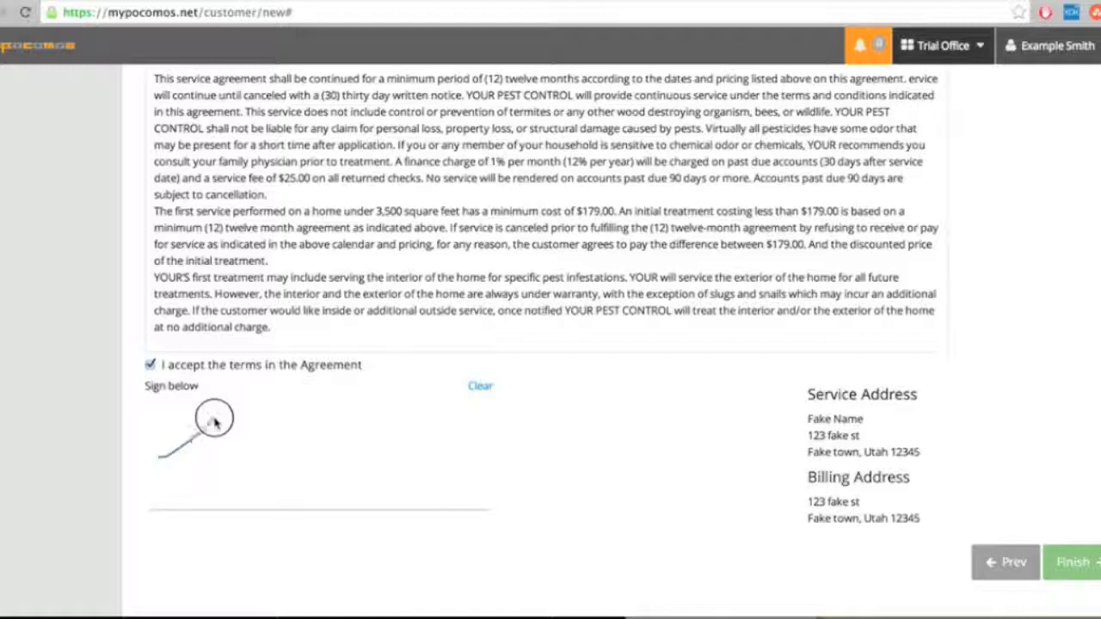
left_click_drag(206, 422, 464, 451)
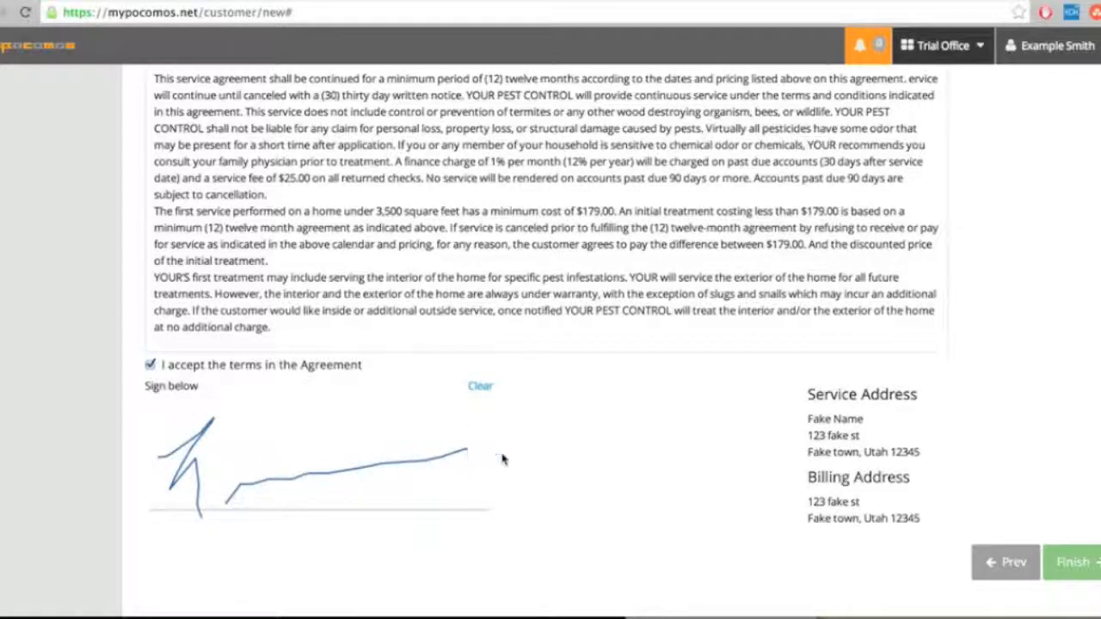
left_click(480, 385)
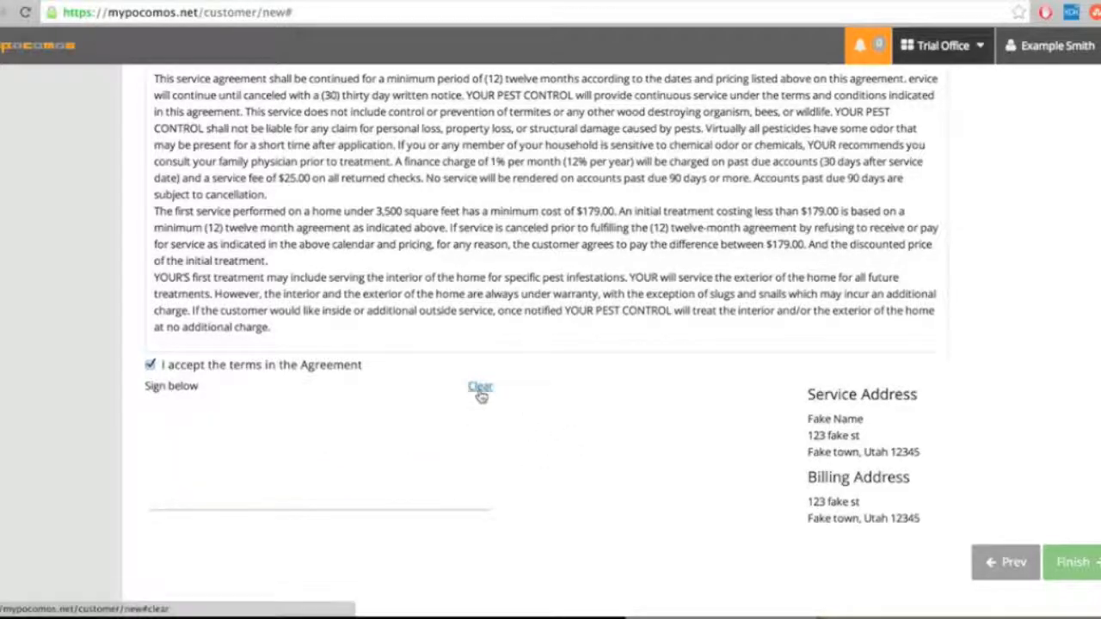
mouse_move(565, 419)
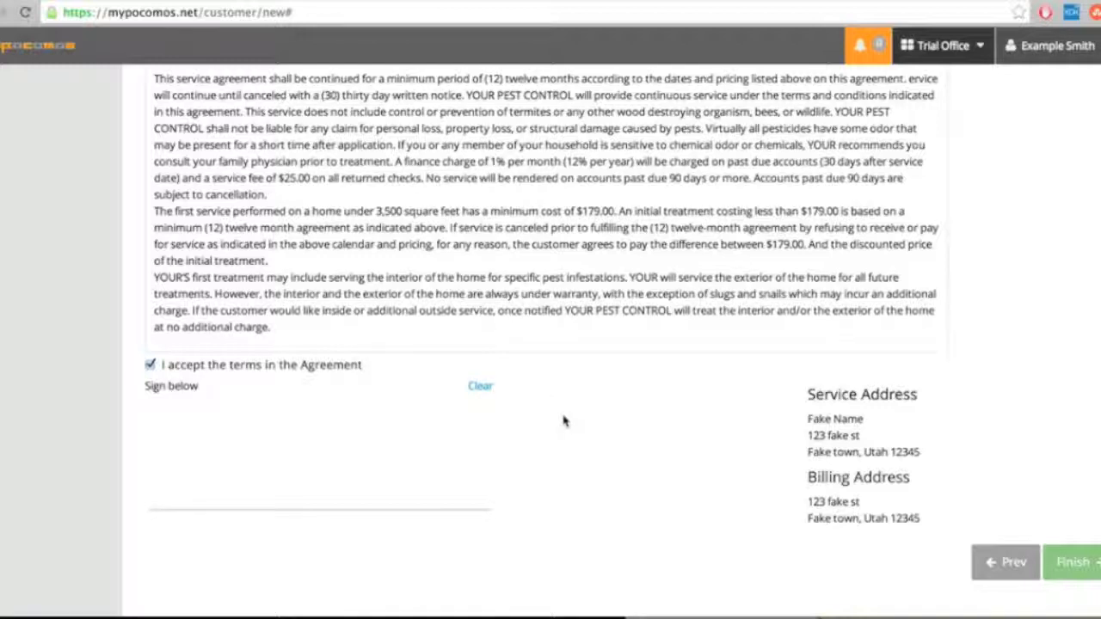
mouse_move(988, 423)
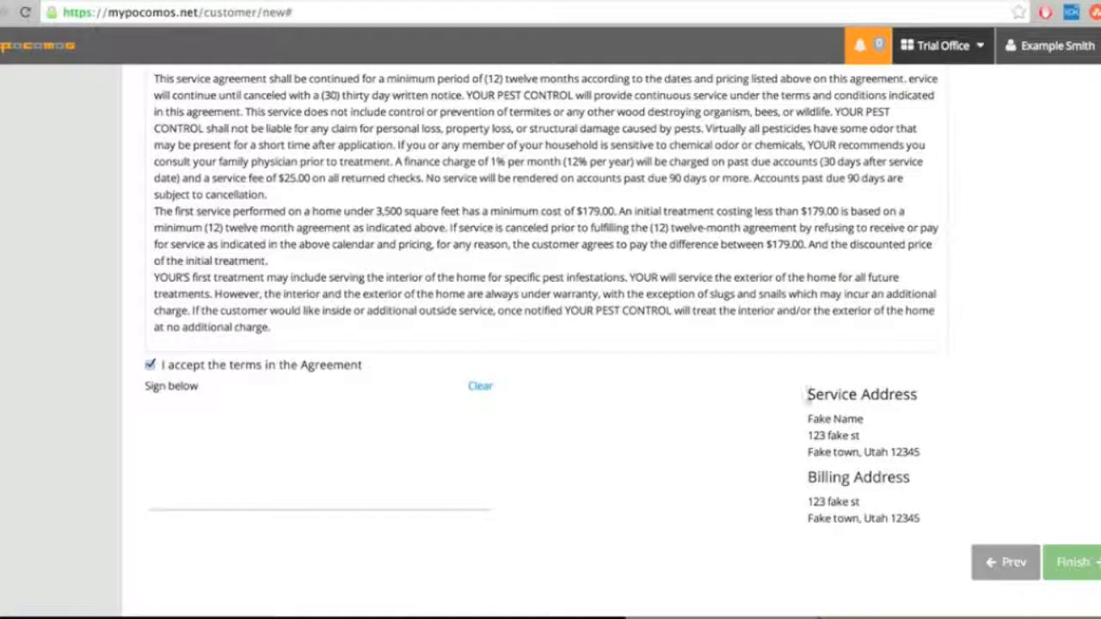
mouse_move(943, 416)
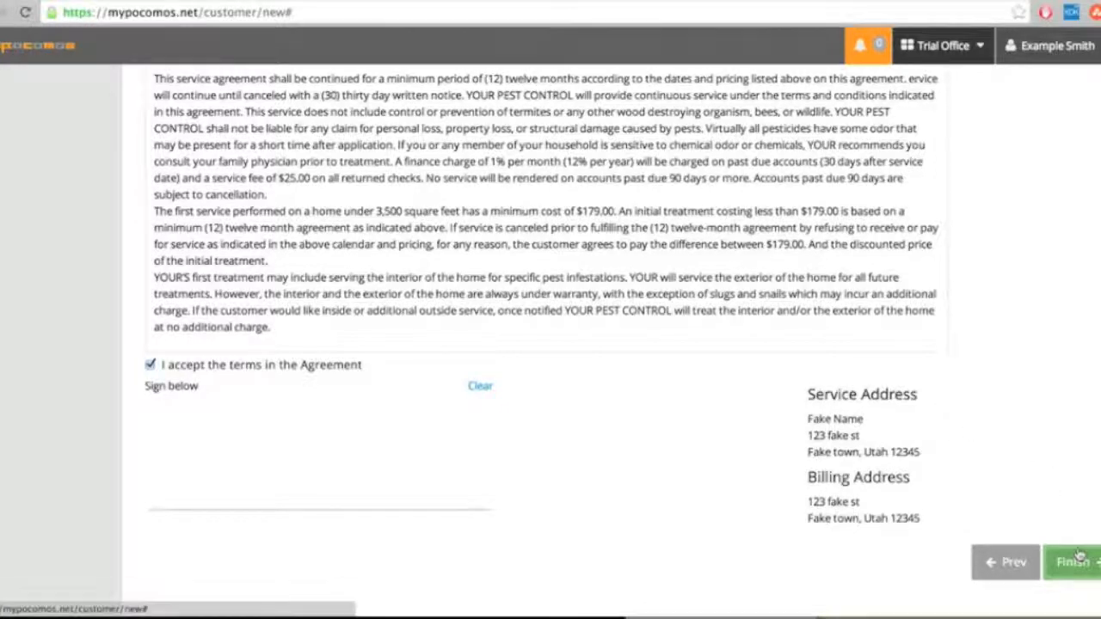
Finish creating the new customer, submitting the agreement with the signature left blank.
left_click(1070, 561)
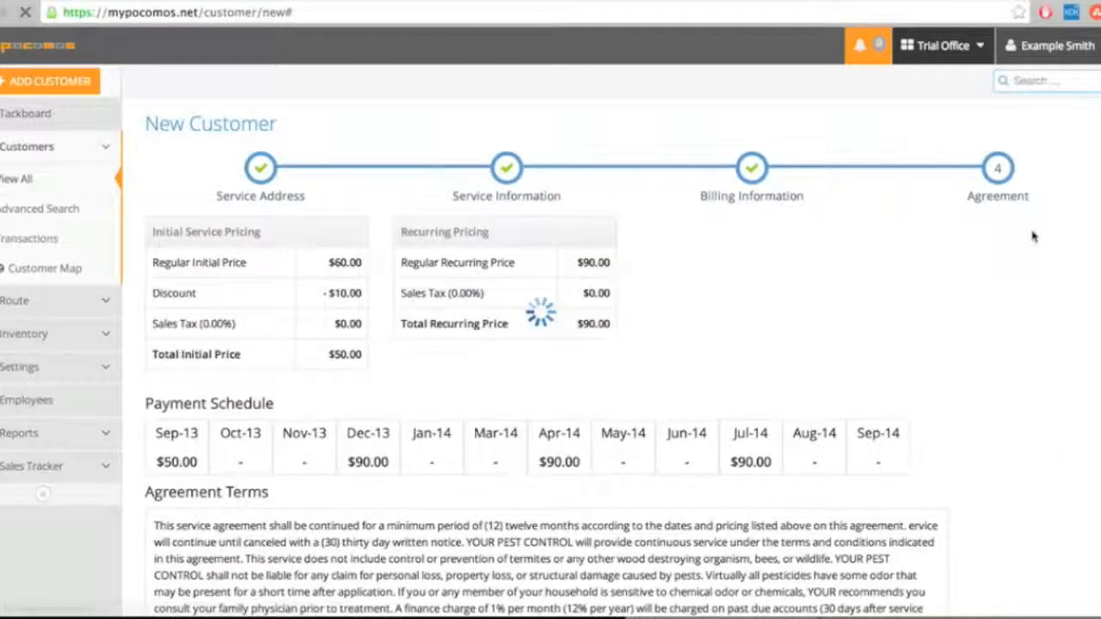